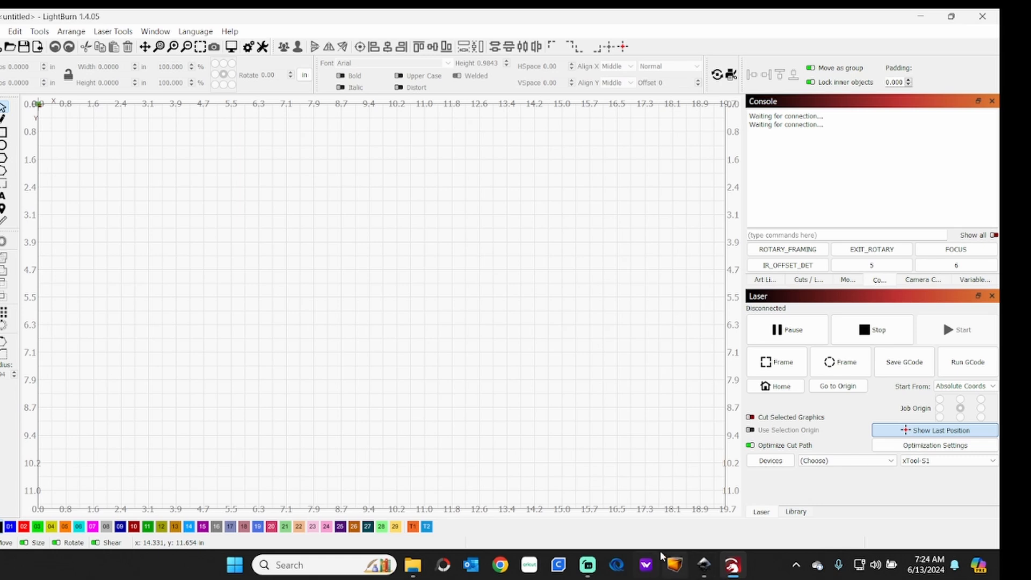
mouse_move(171, 233)
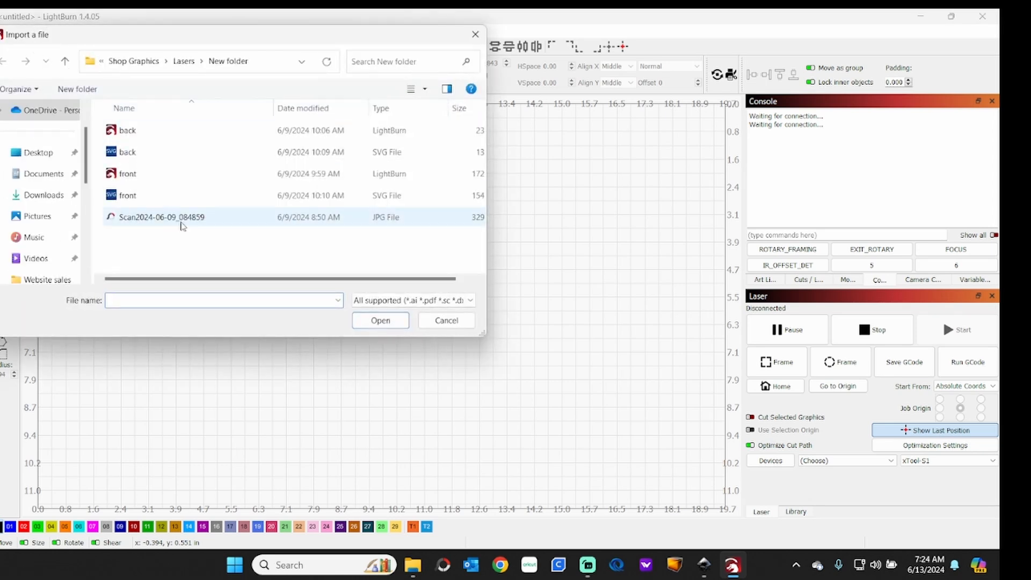
- Import the scanned boy-fishing JPG from the New folder onto the workspace
left_click(162, 216)
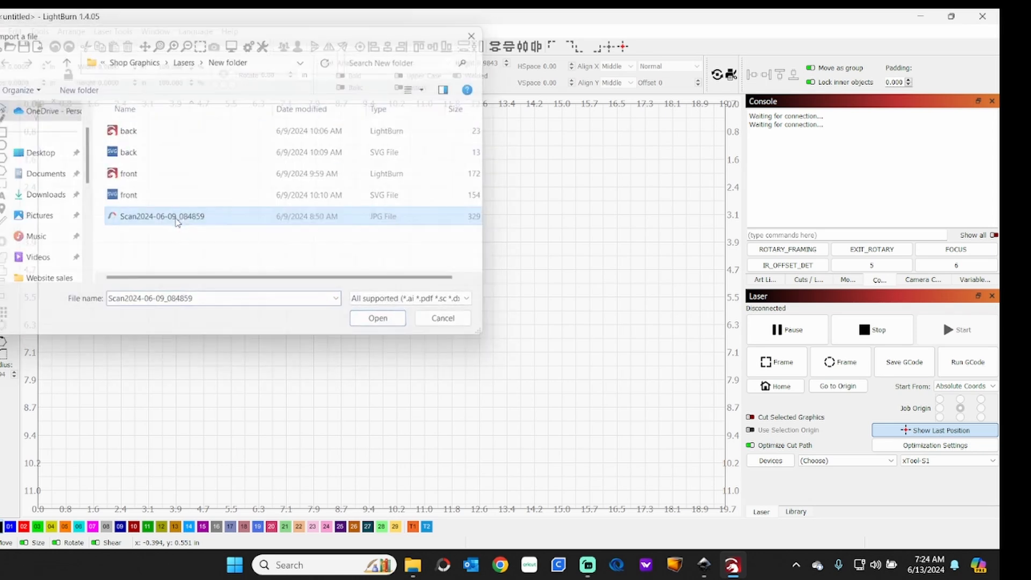
left_click(378, 318)
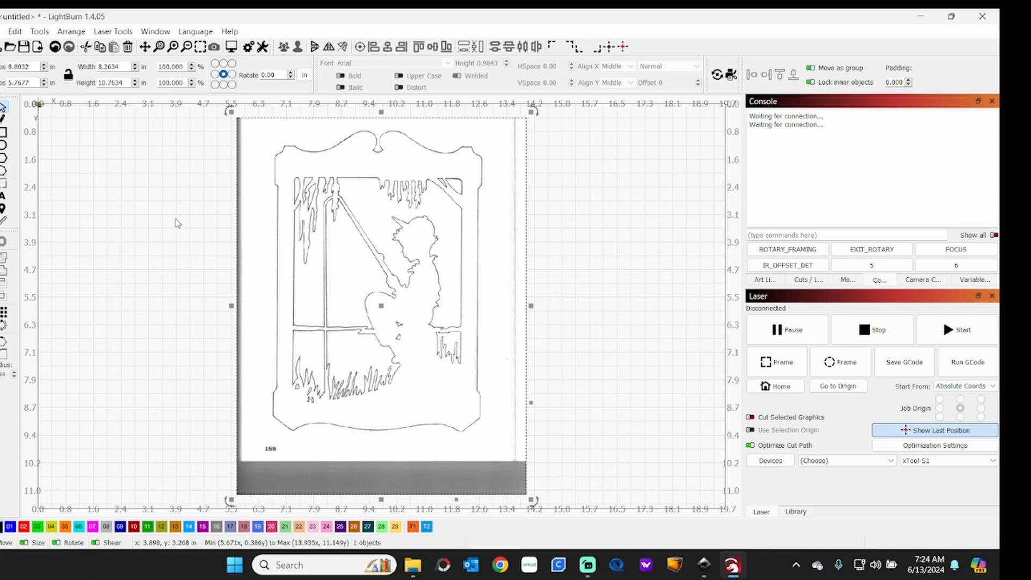
mouse_move(342, 269)
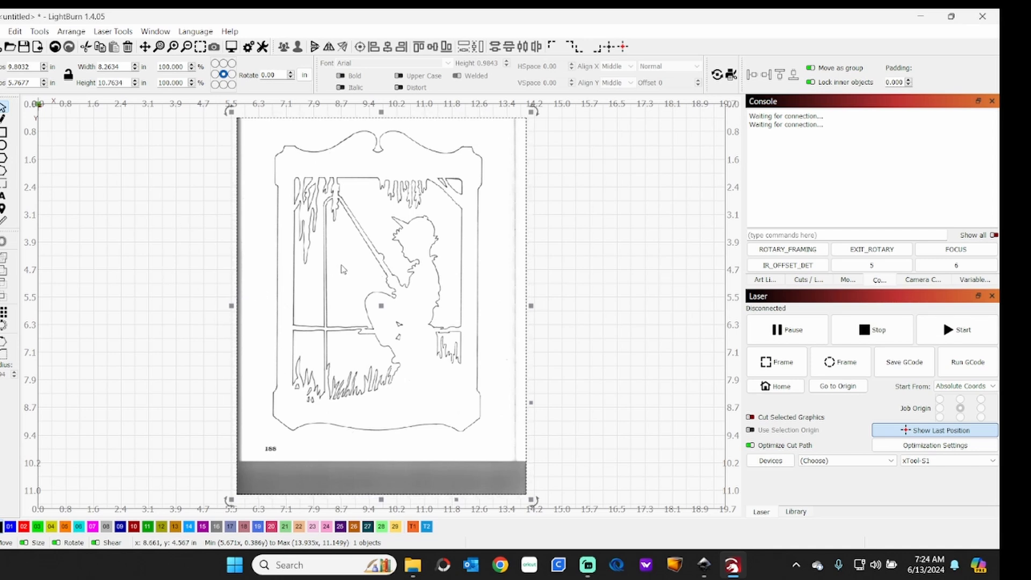
- Trace the scanned image into vector outlines of the frame, boy and foliage
right_click(342, 270)
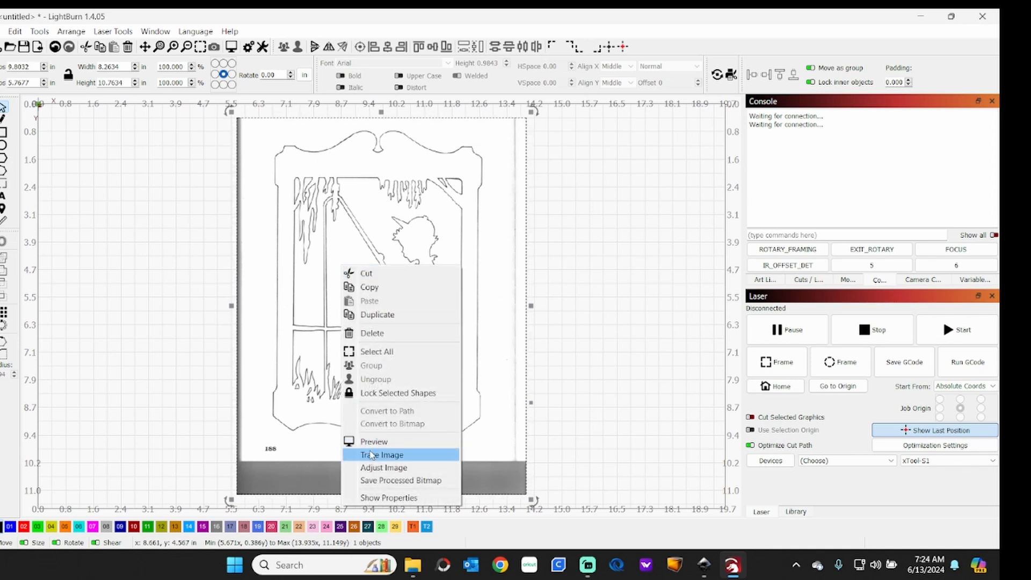
left_click(380, 454)
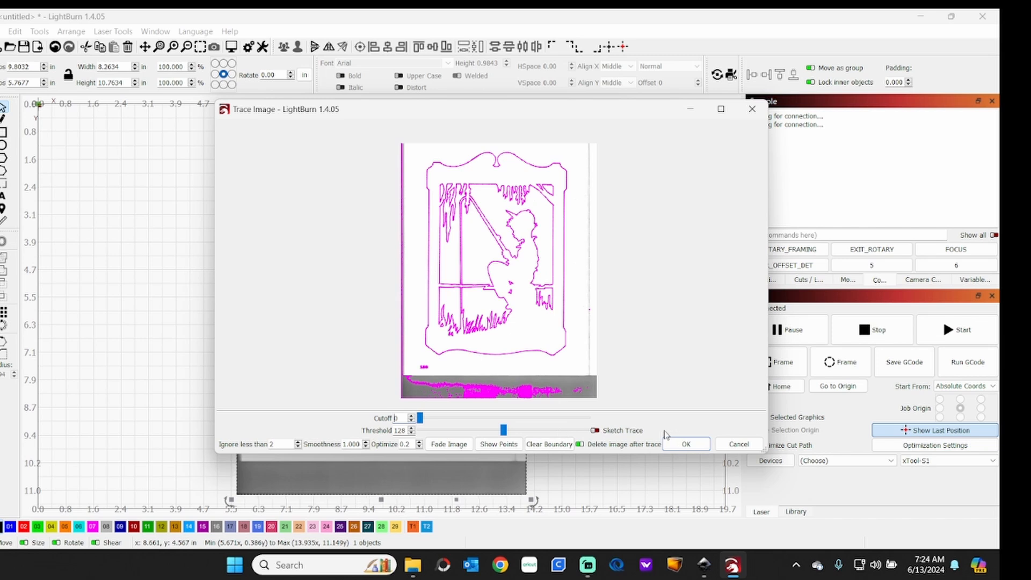
mouse_move(673, 433)
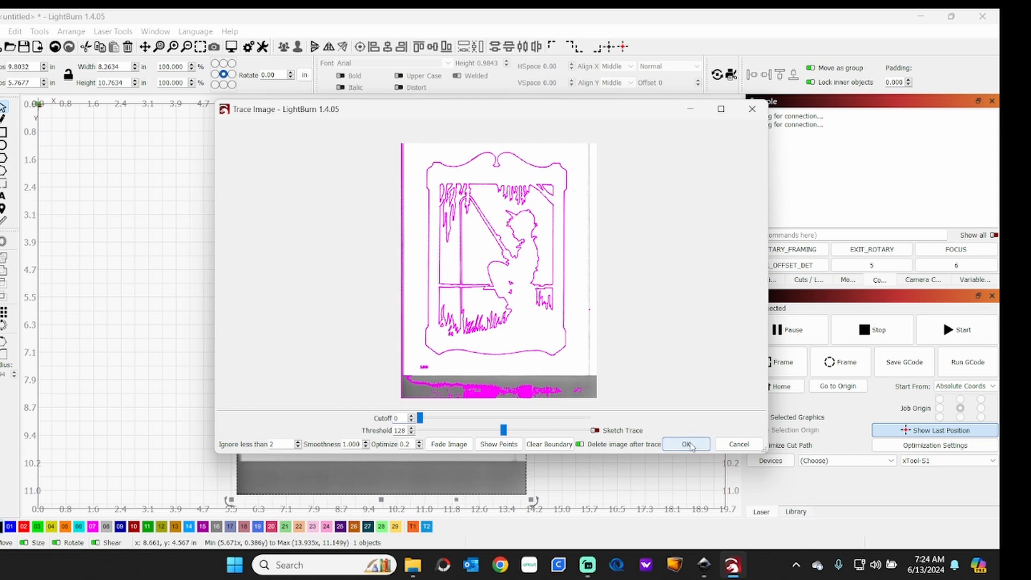
left_click(687, 444)
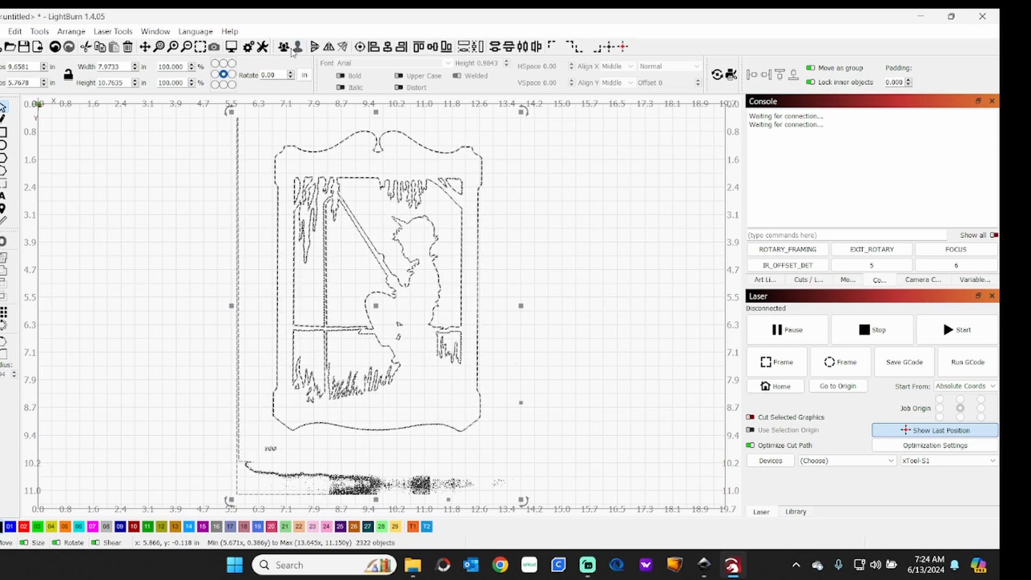
- Delete the leftover scan image and the speckled noise below the sign
left_click(222, 183)
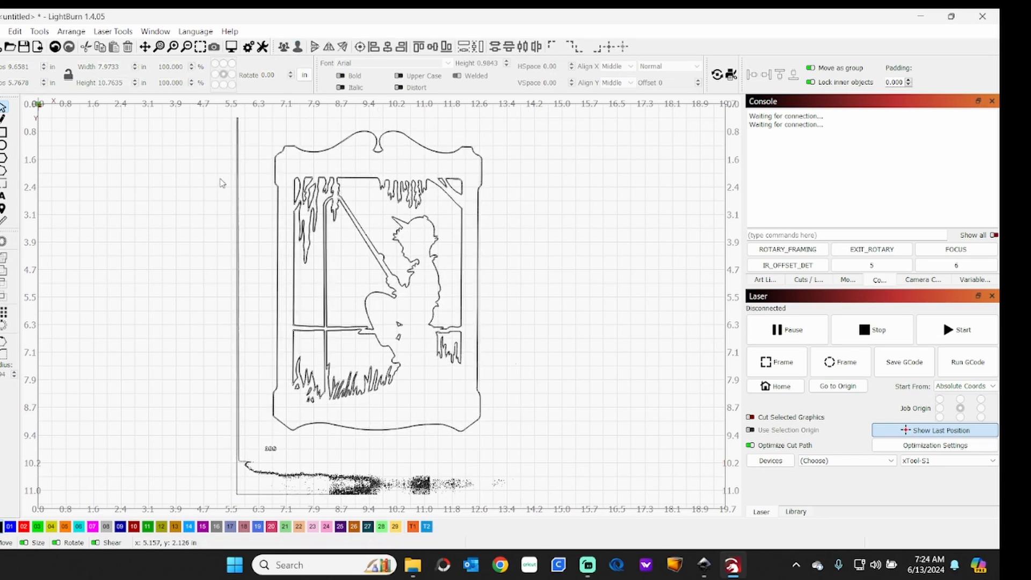
mouse_move(225, 184)
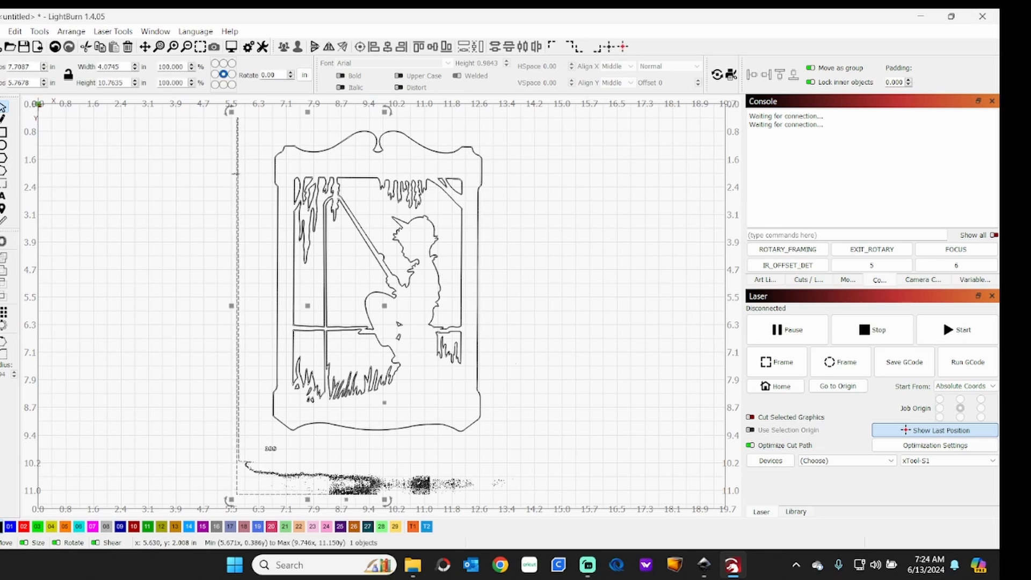
left_click(210, 438)
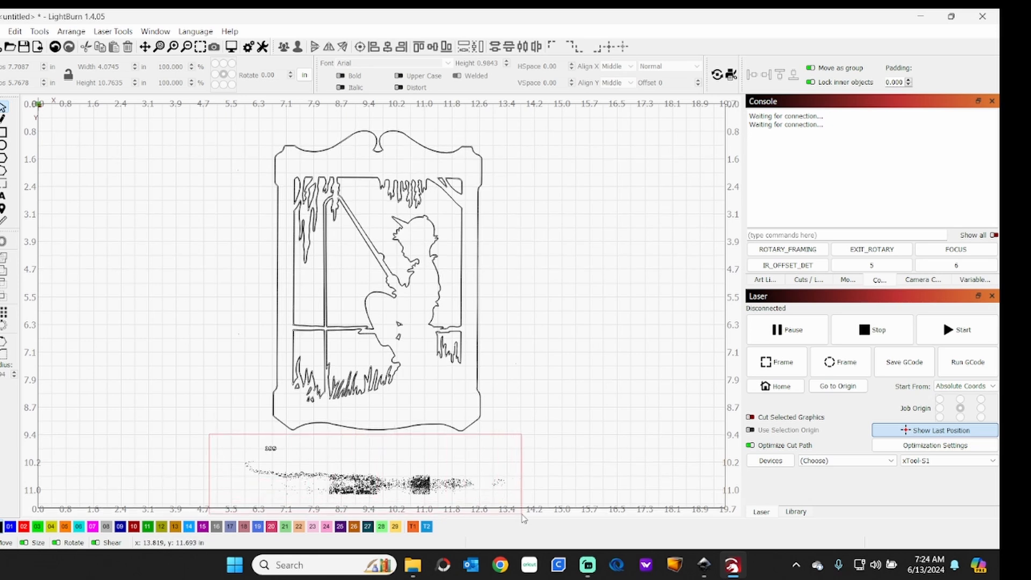
left_click(379, 480)
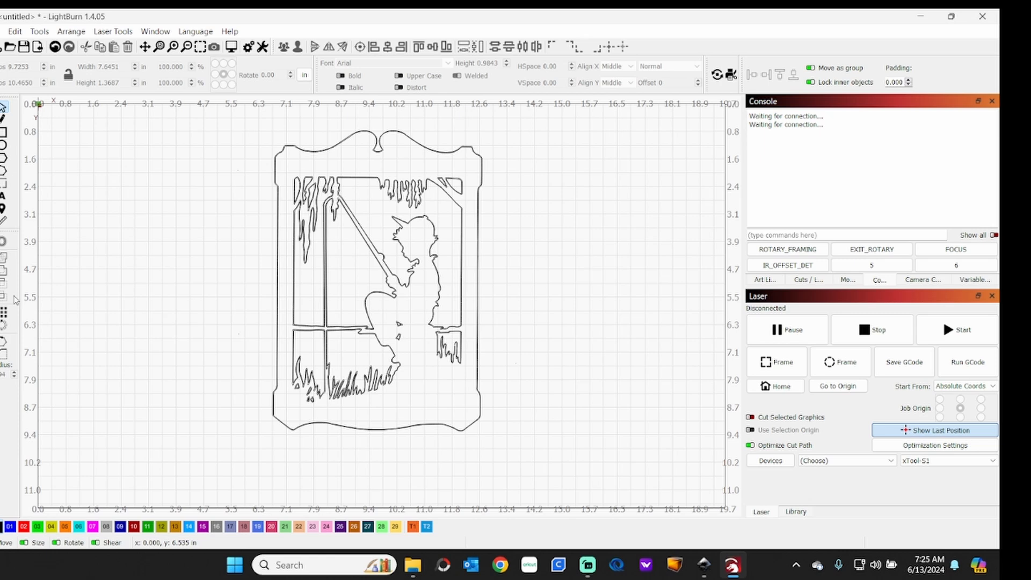
mouse_move(102, 312)
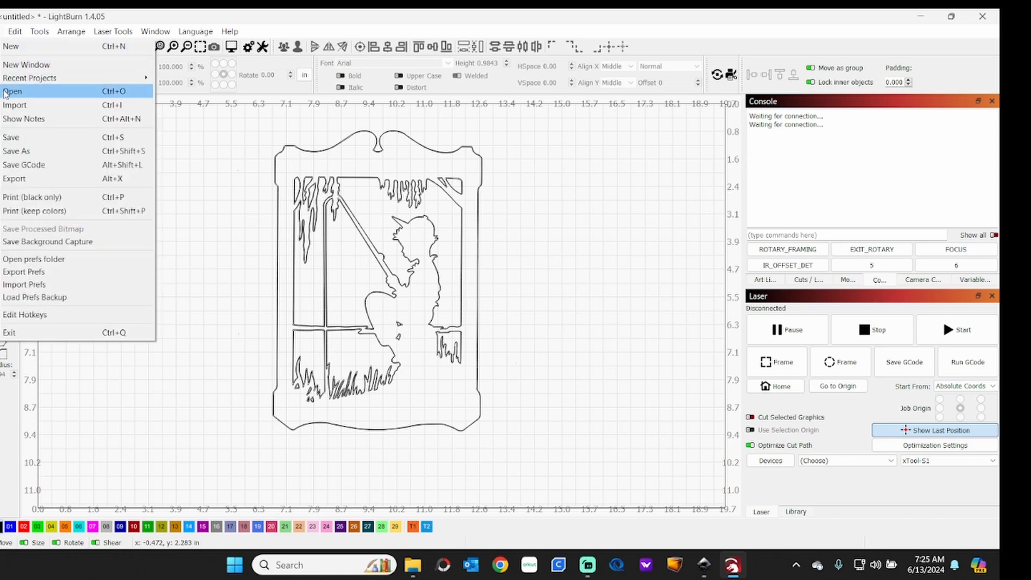
mouse_move(30, 183)
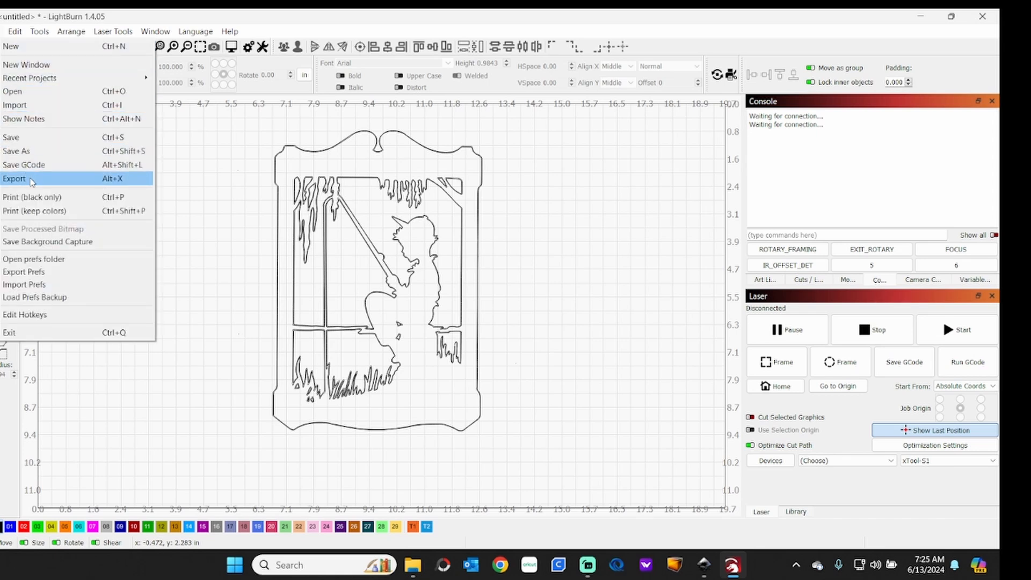
- Export the clean outline as an SVG named 'boy fishing front' in the Signs folder
left_click(14, 178)
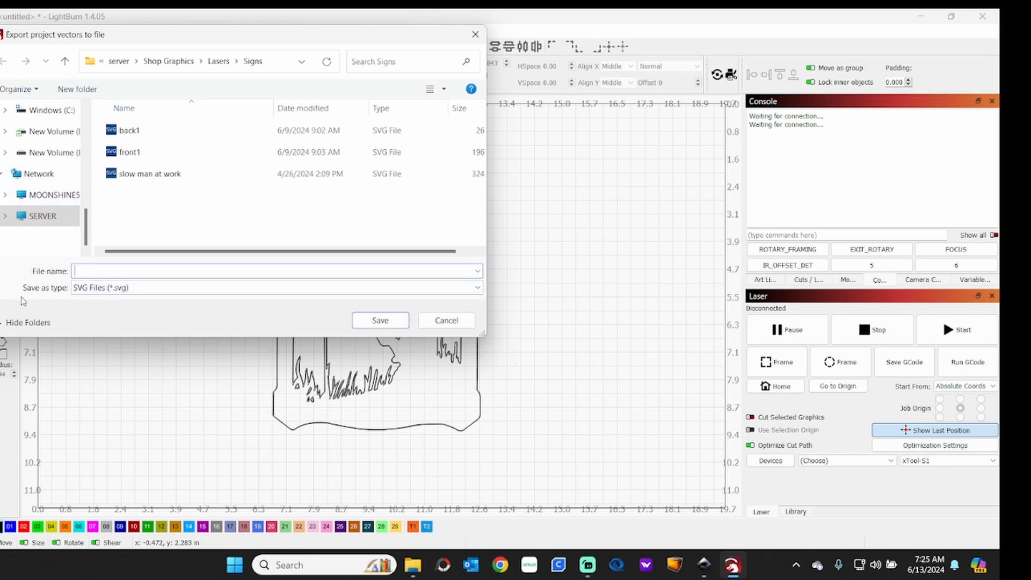
mouse_move(59, 336)
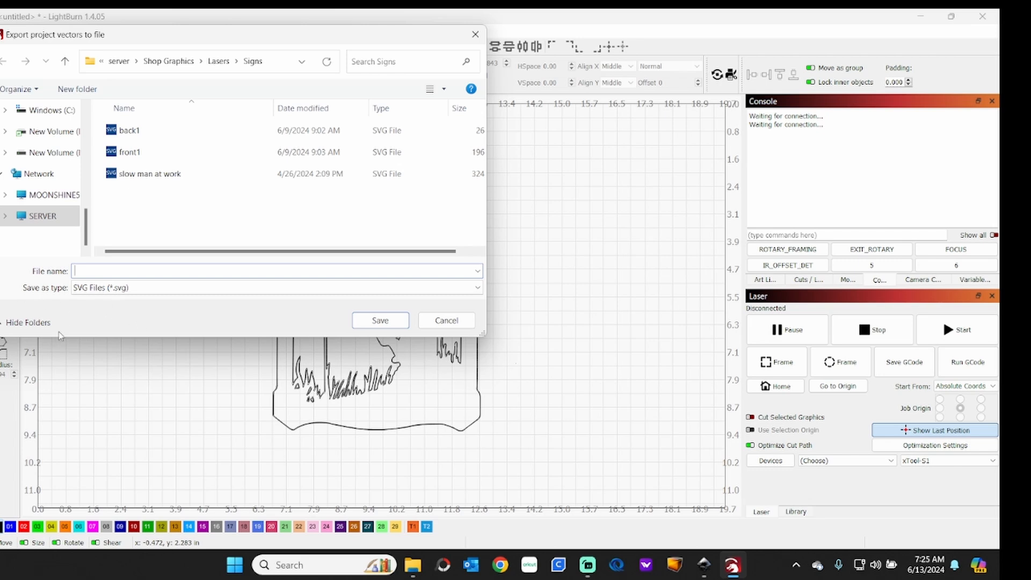
type("boy f")
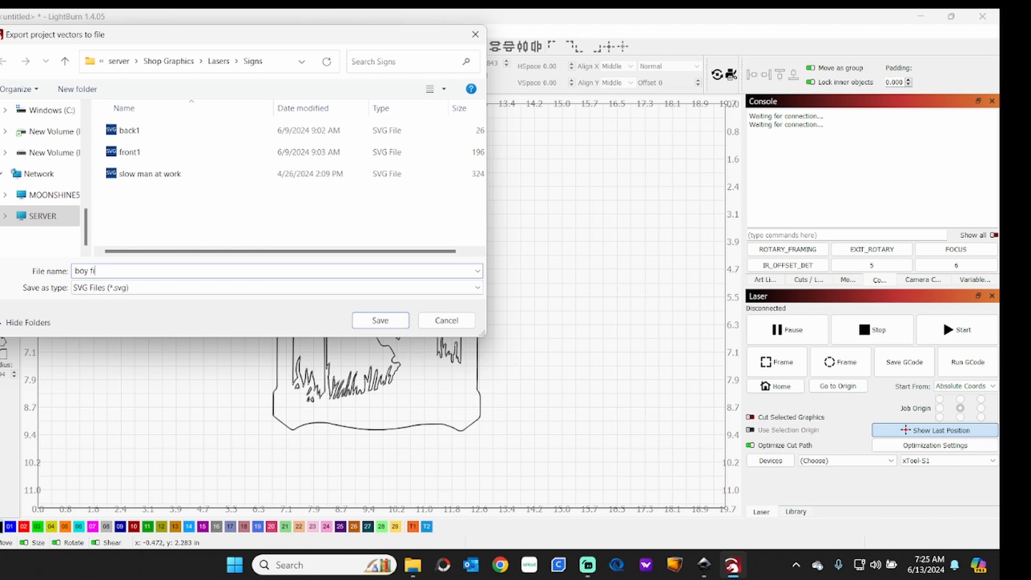
type("ishing f")
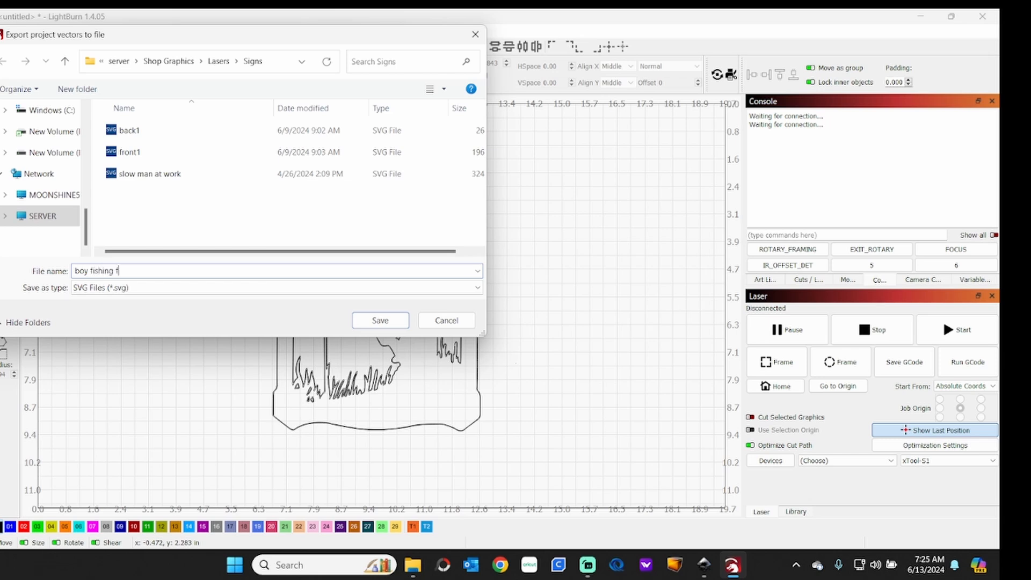
type("ront")
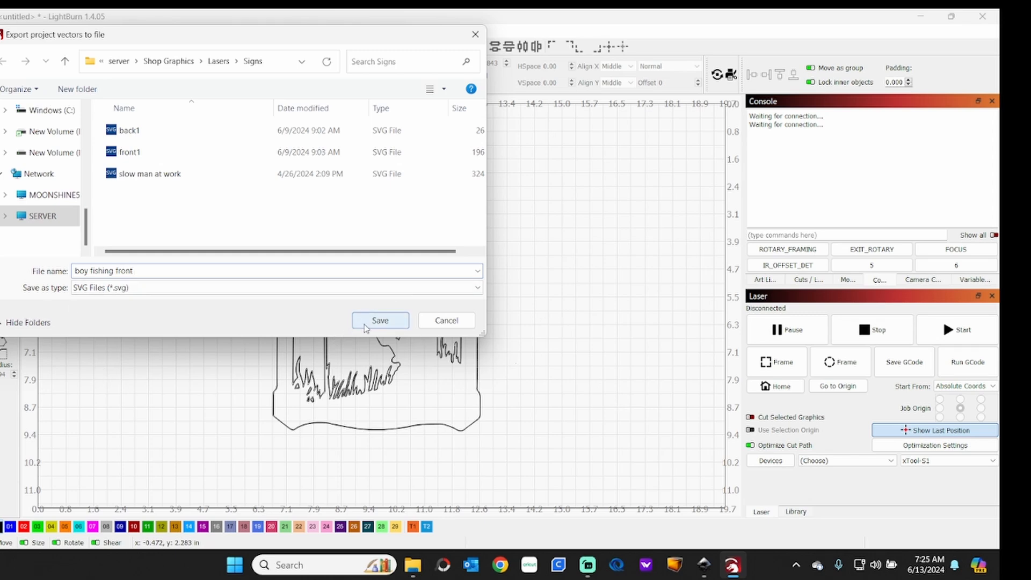
left_click(380, 320)
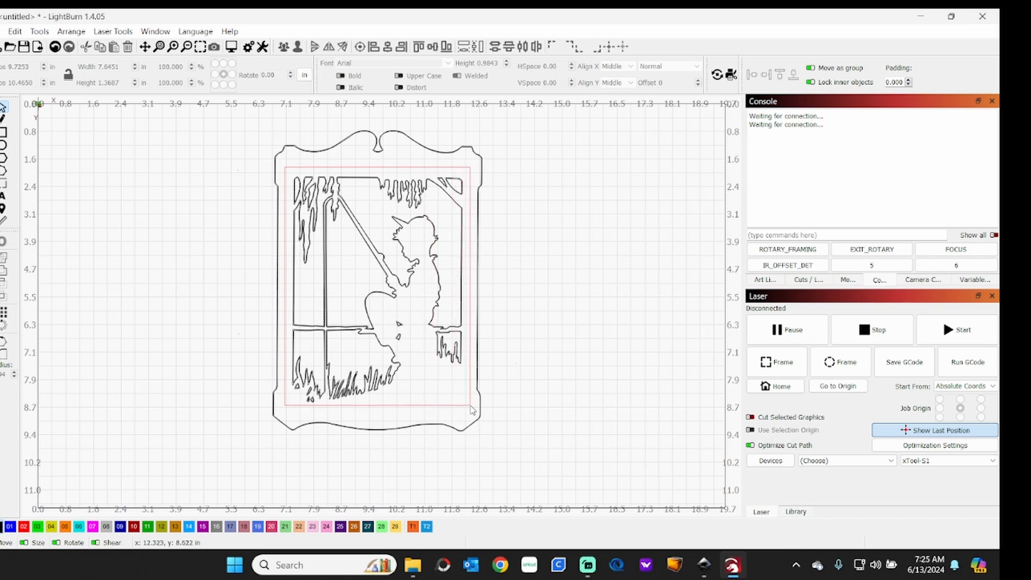
- Remove the interior artwork and export the bare frame as 'boy fishing back' SVG
left_click(375, 289)
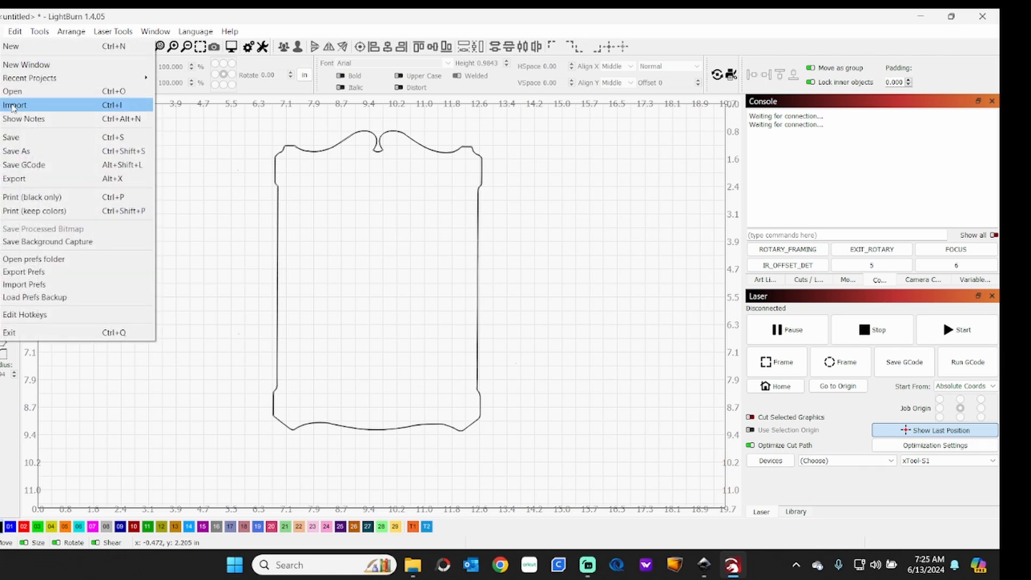
mouse_move(33, 179)
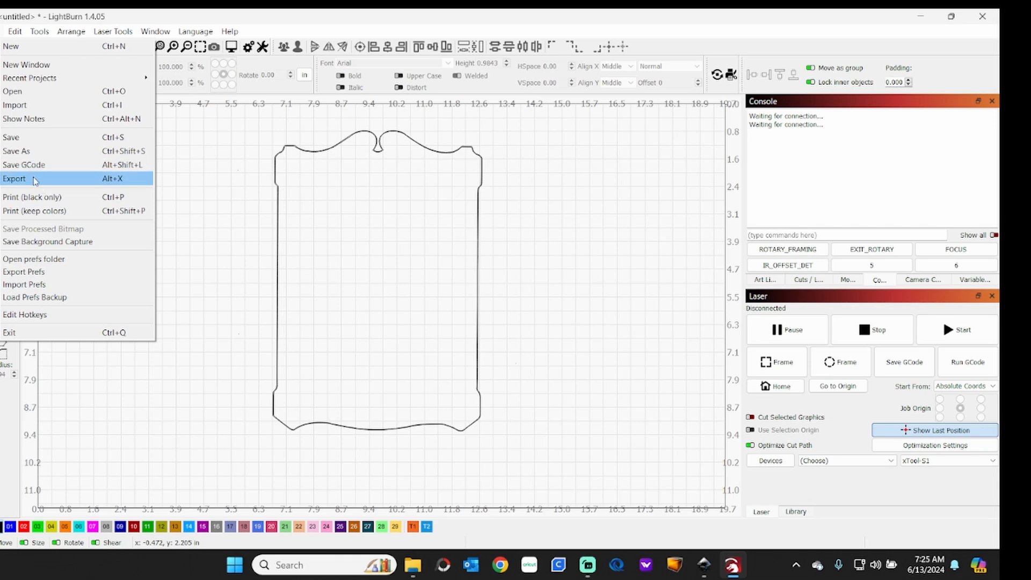
left_click(14, 179)
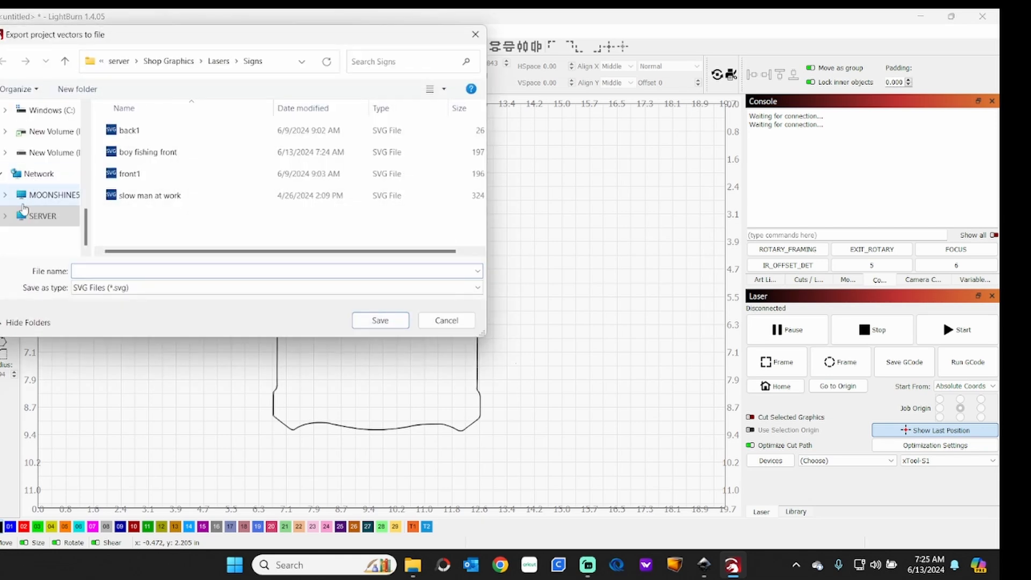
type("bo")
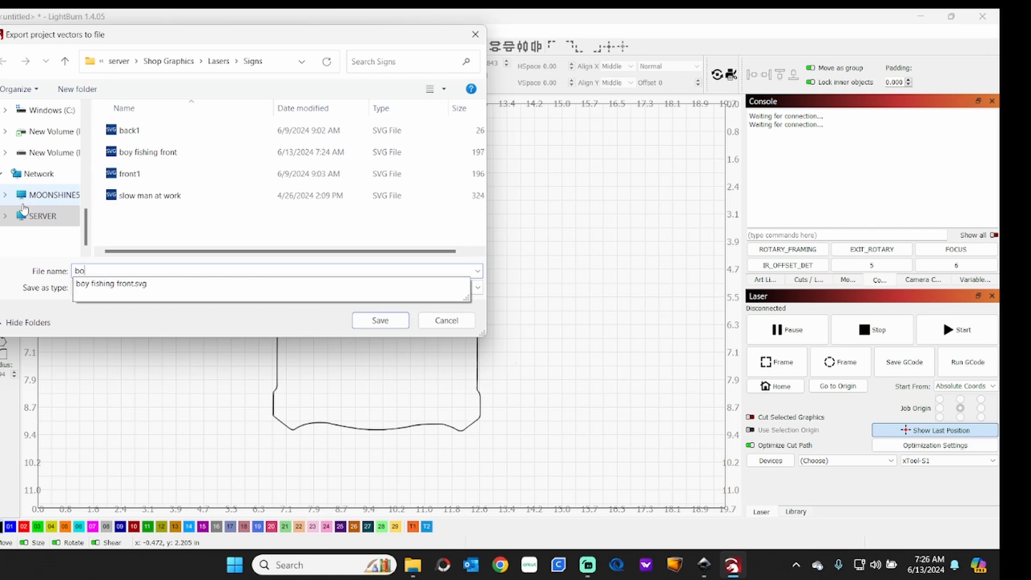
type("y fishi")
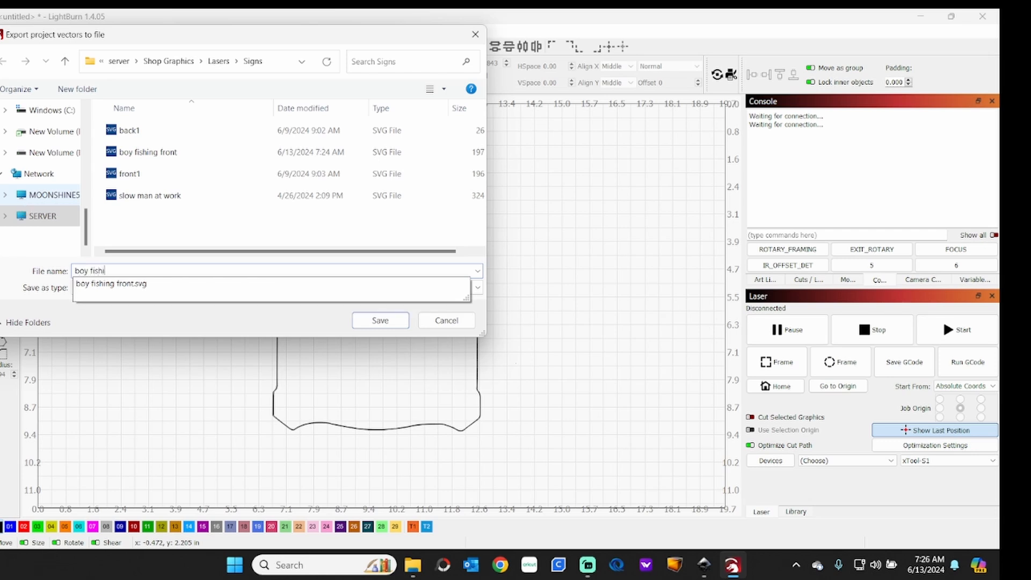
type("boy fishing back")
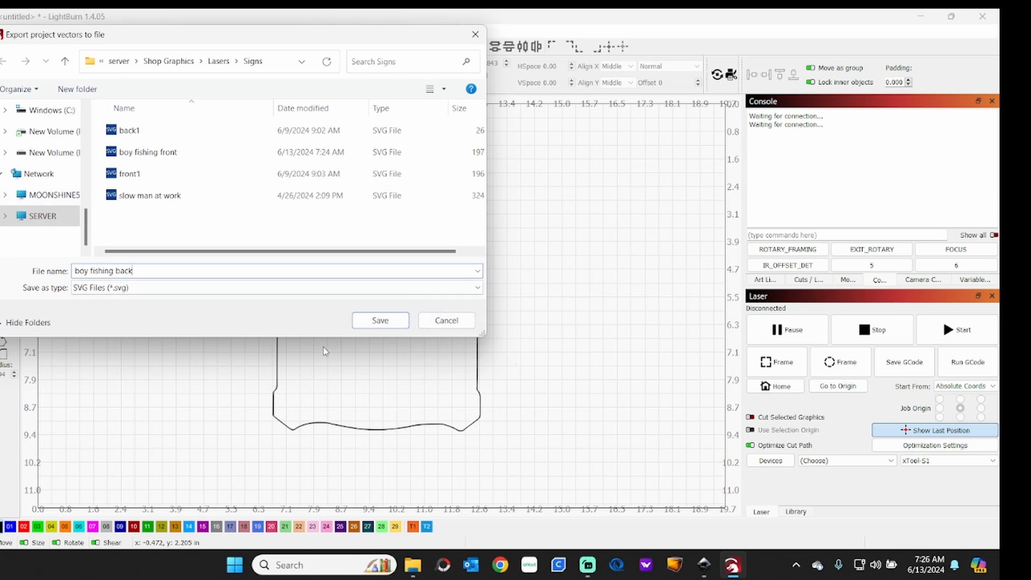
left_click(379, 320)
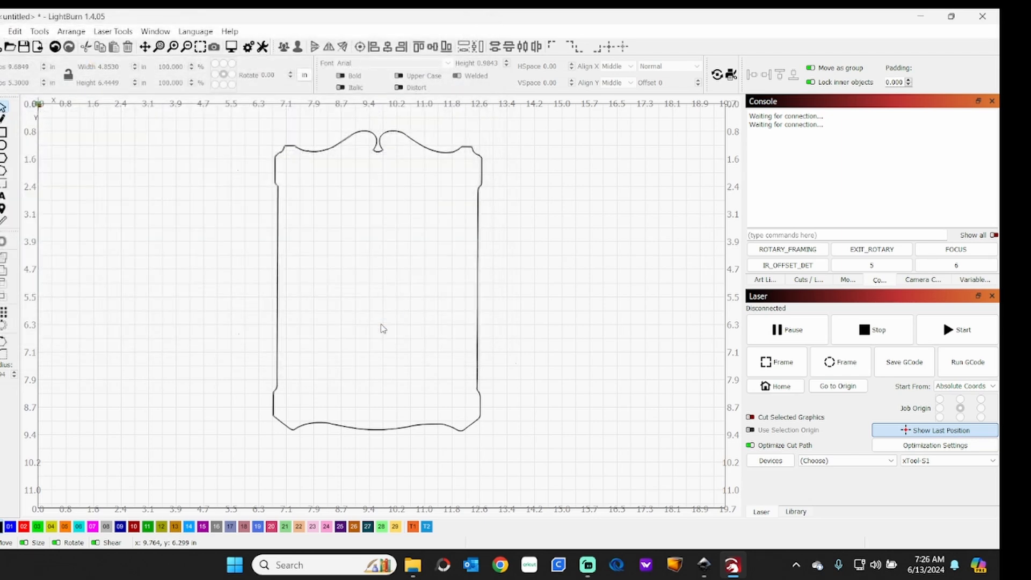
mouse_move(405, 365)
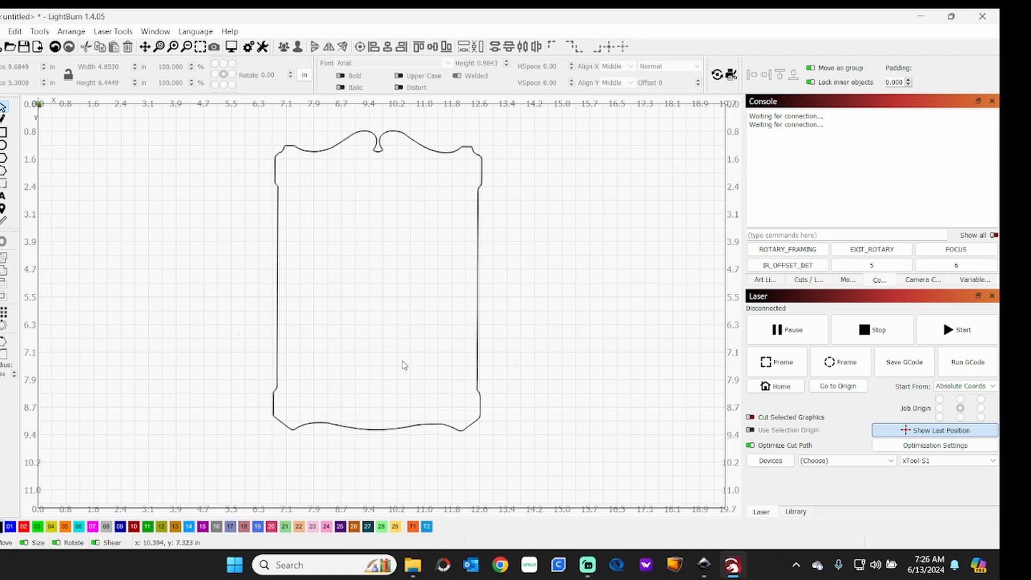
mouse_move(84, 300)
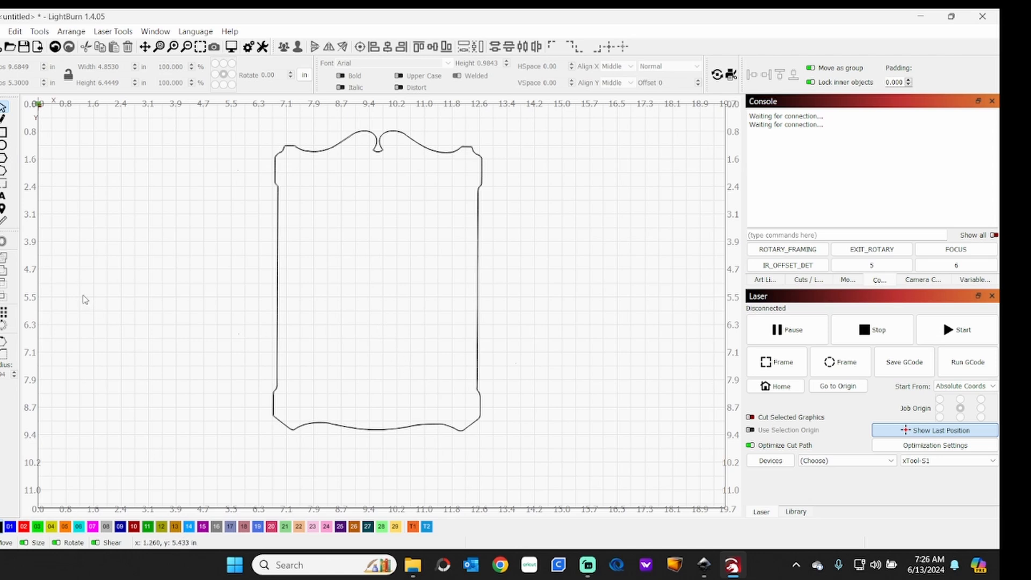
mouse_move(147, 282)
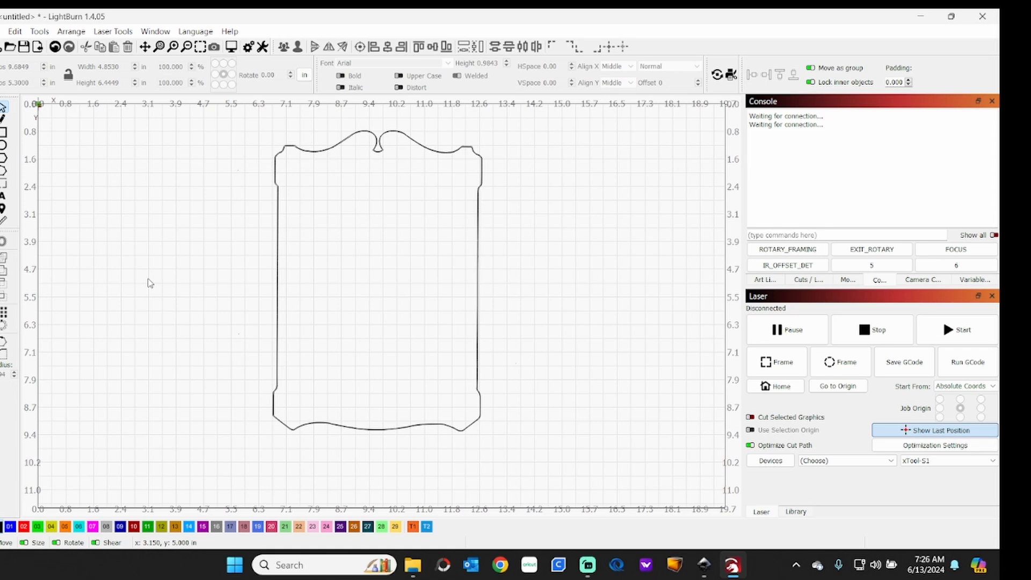
mouse_move(477, 475)
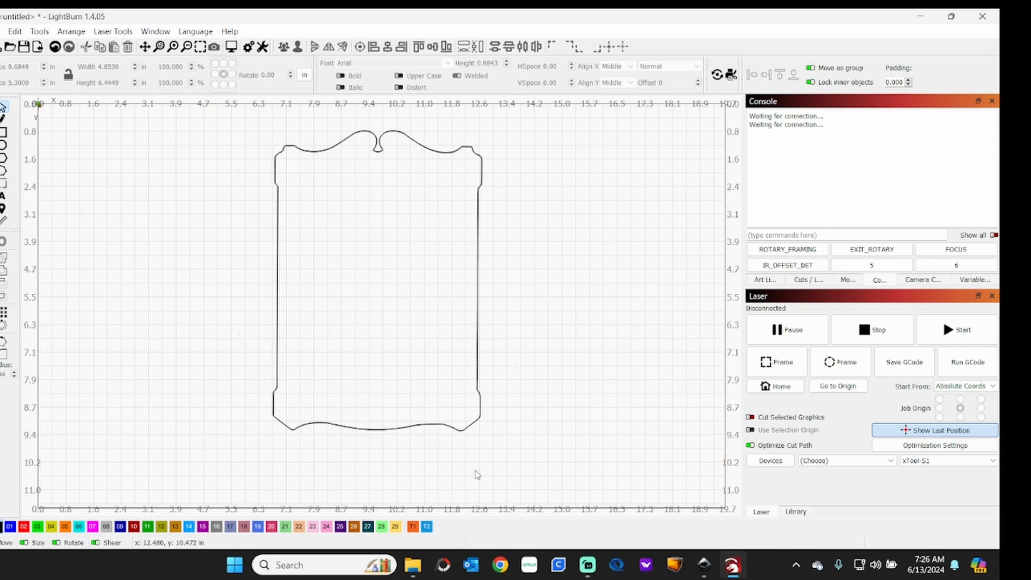
mouse_move(703, 566)
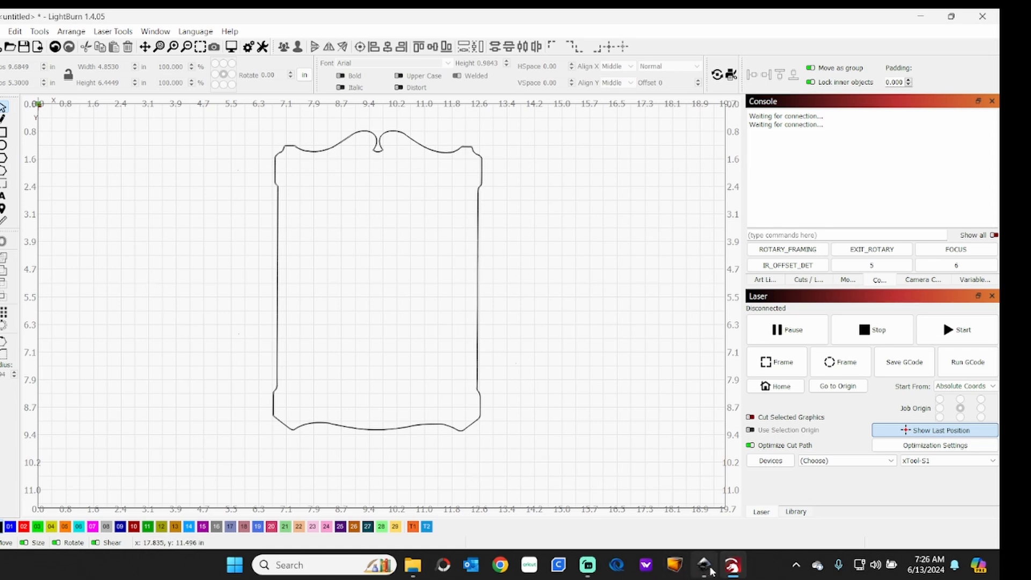
- Open the Scan2024-06-09 JPG in Inkscape embedded at file resolution and start Save As
left_click(703, 566)
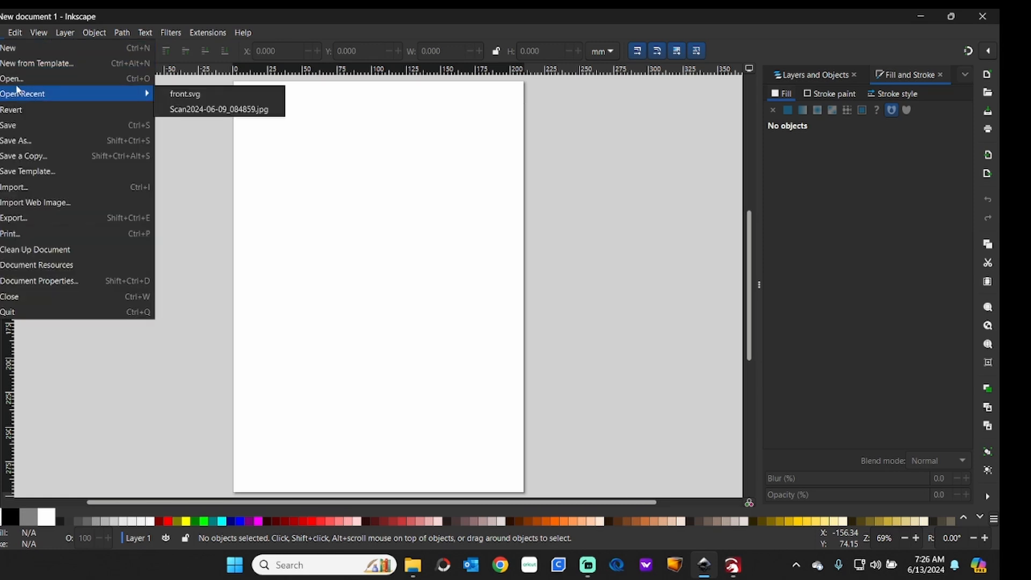
left_click(11, 78)
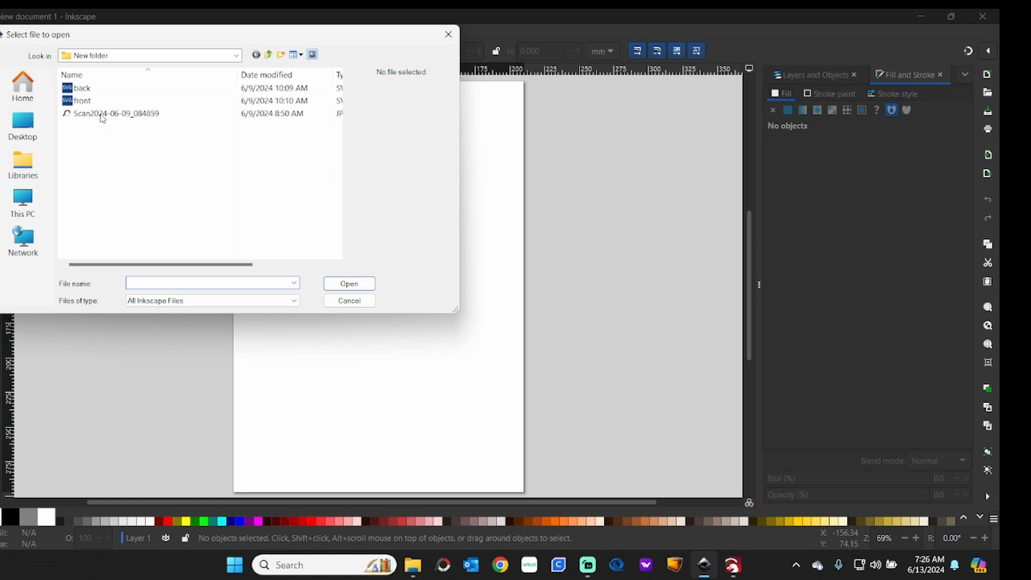
left_click(116, 112)
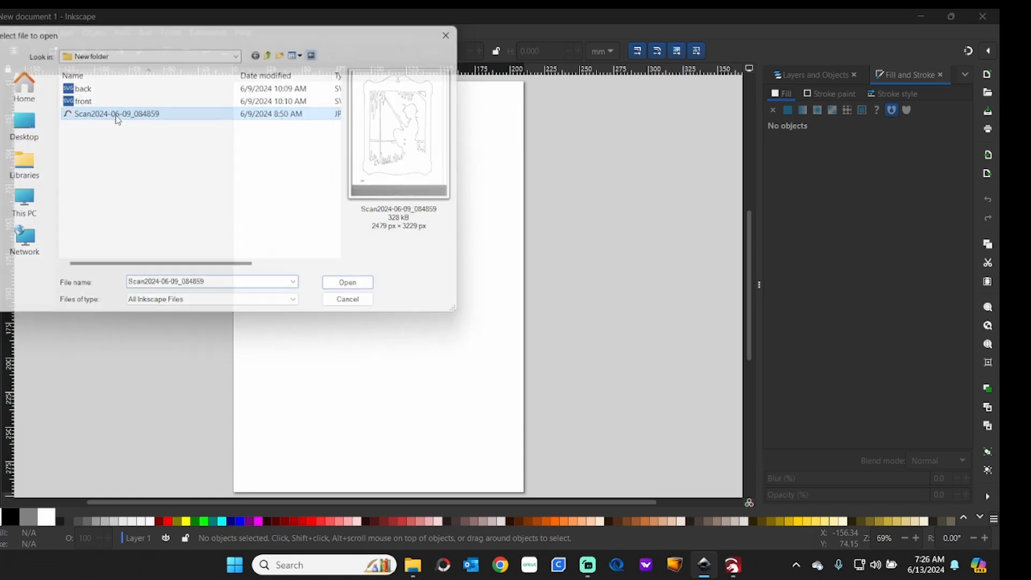
left_click(347, 283)
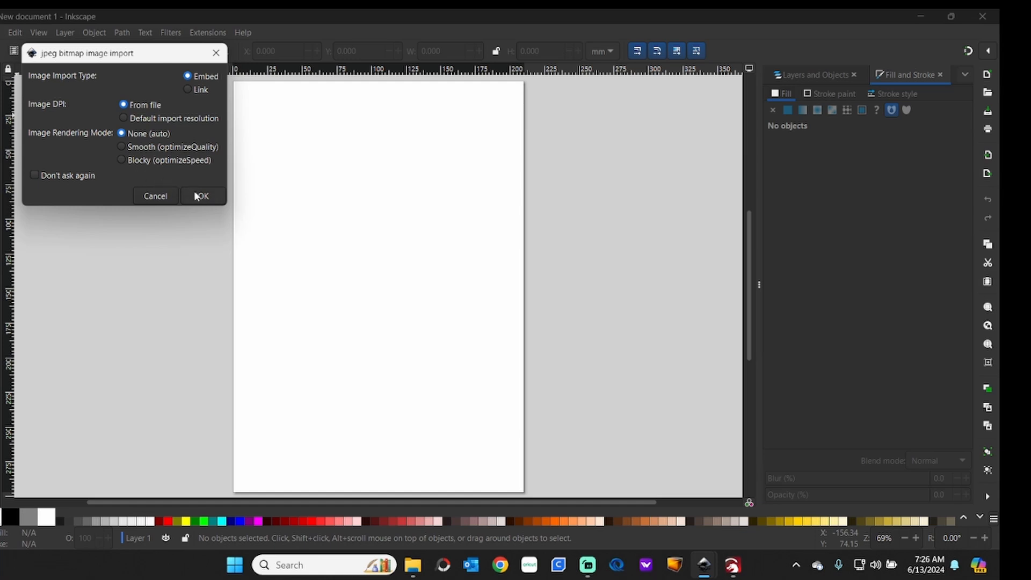
left_click(202, 195)
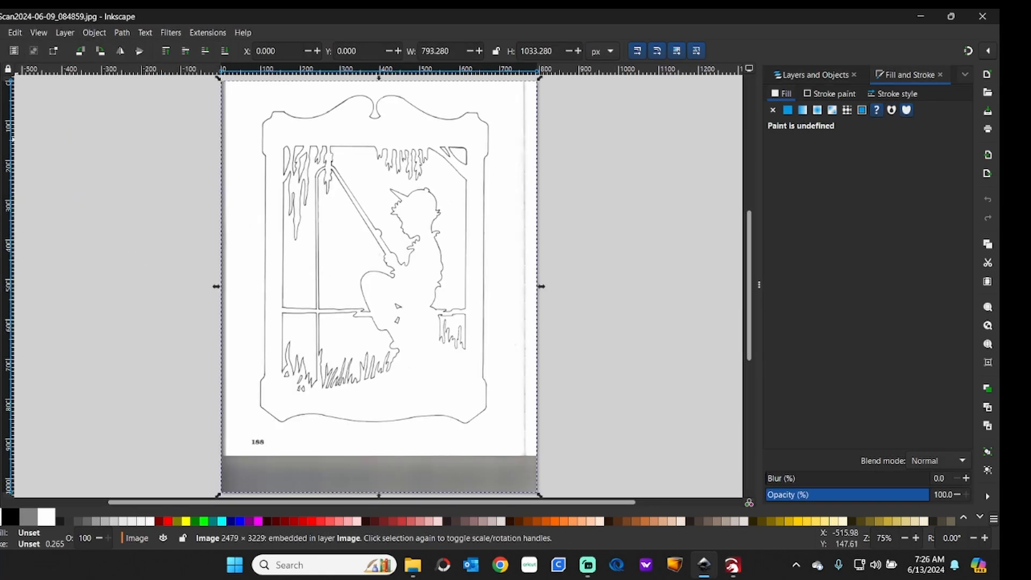
left_click(14, 32)
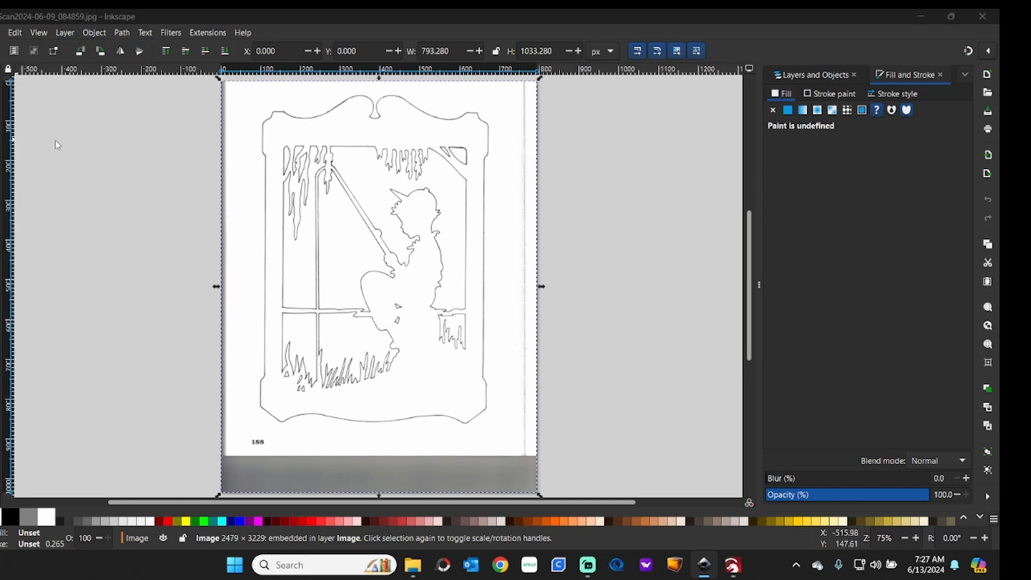
key("ctrl+shift+s")
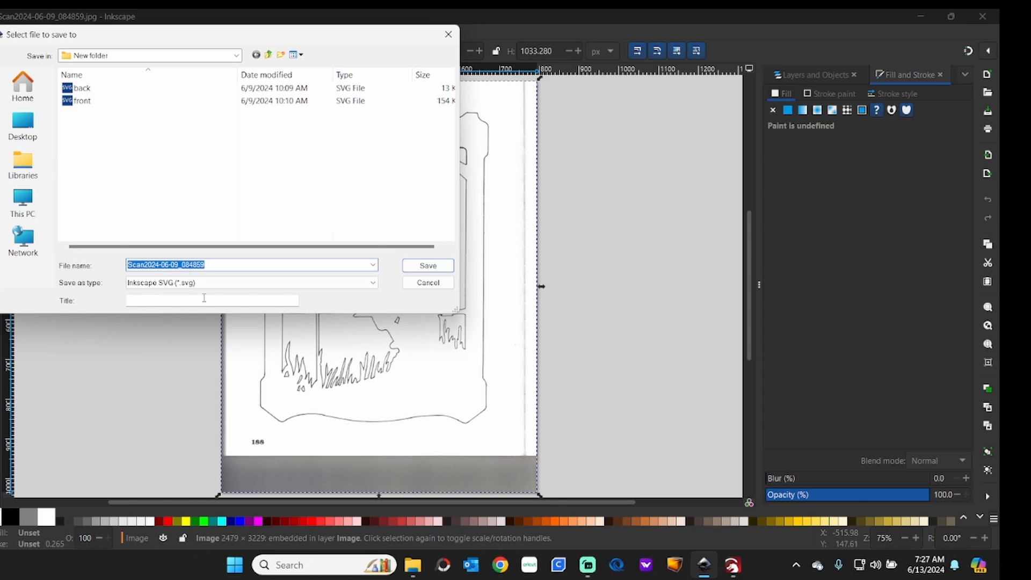
mouse_move(57, 345)
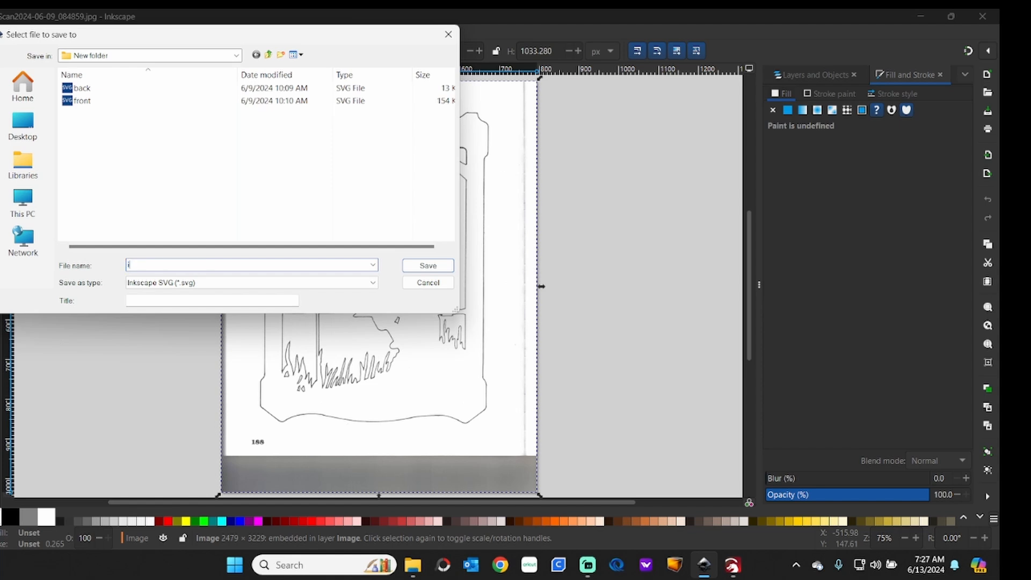
type("image")
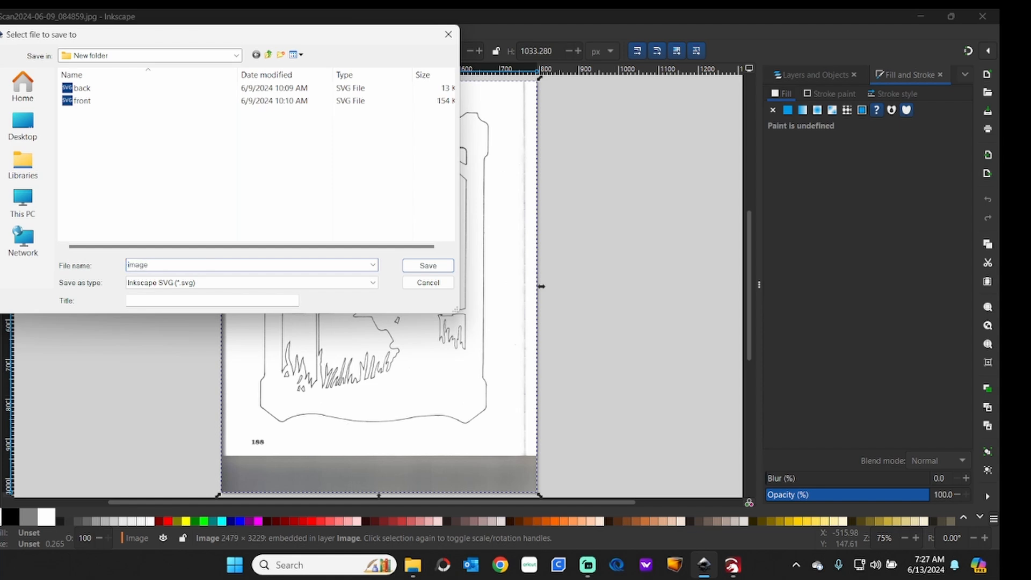
left_click(426, 265)
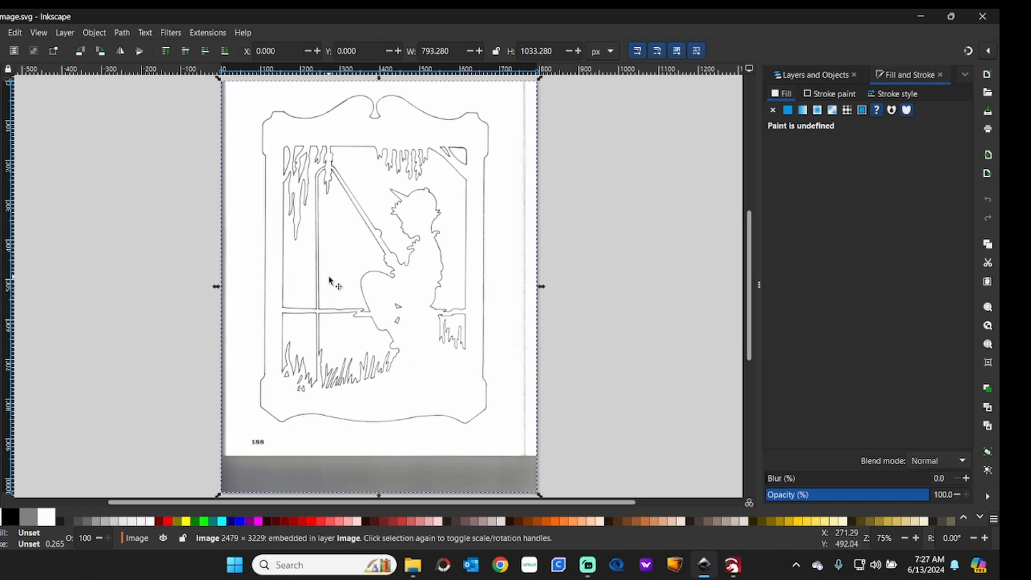
mouse_move(335, 276)
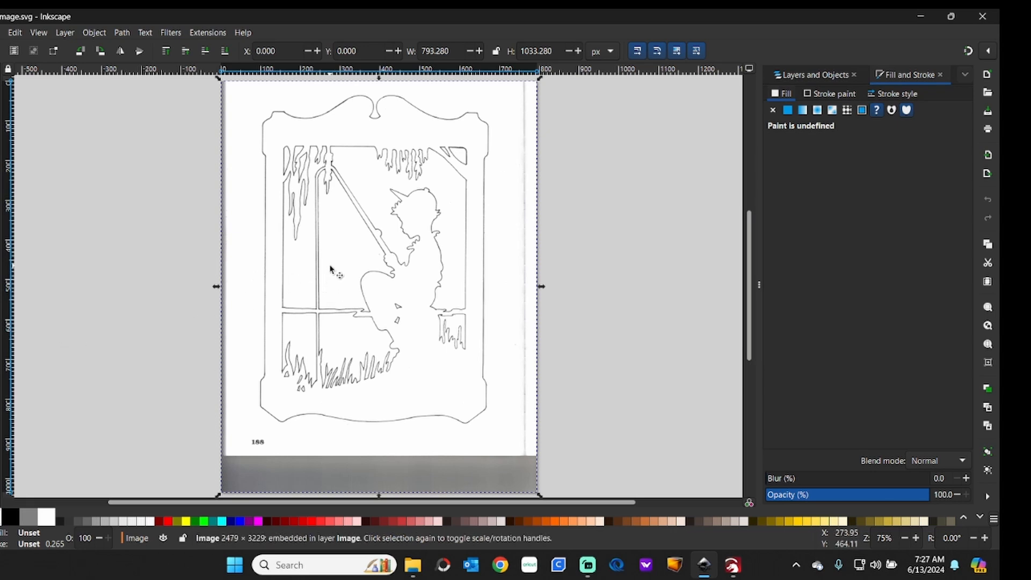
mouse_move(250, 437)
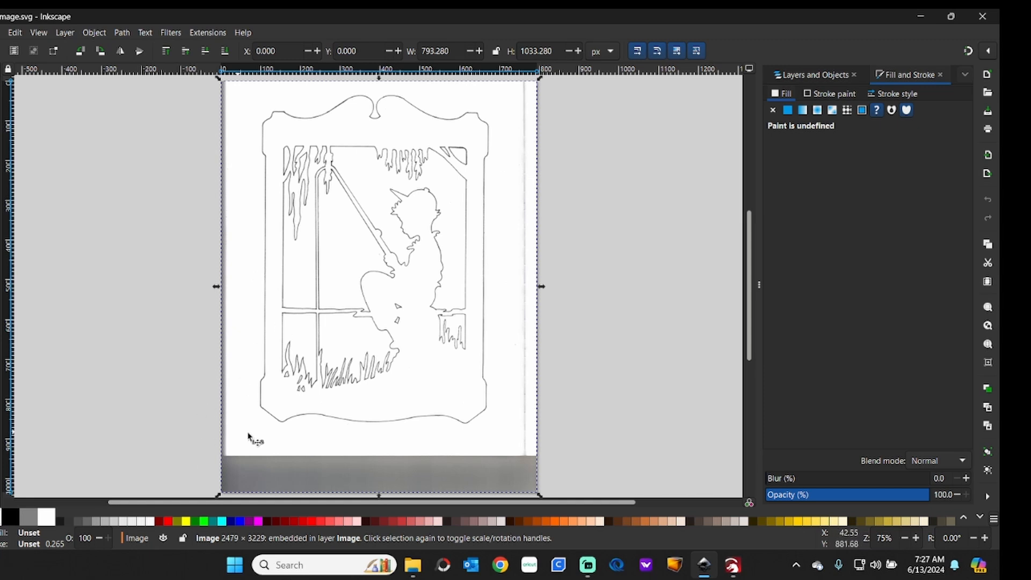
mouse_move(258, 445)
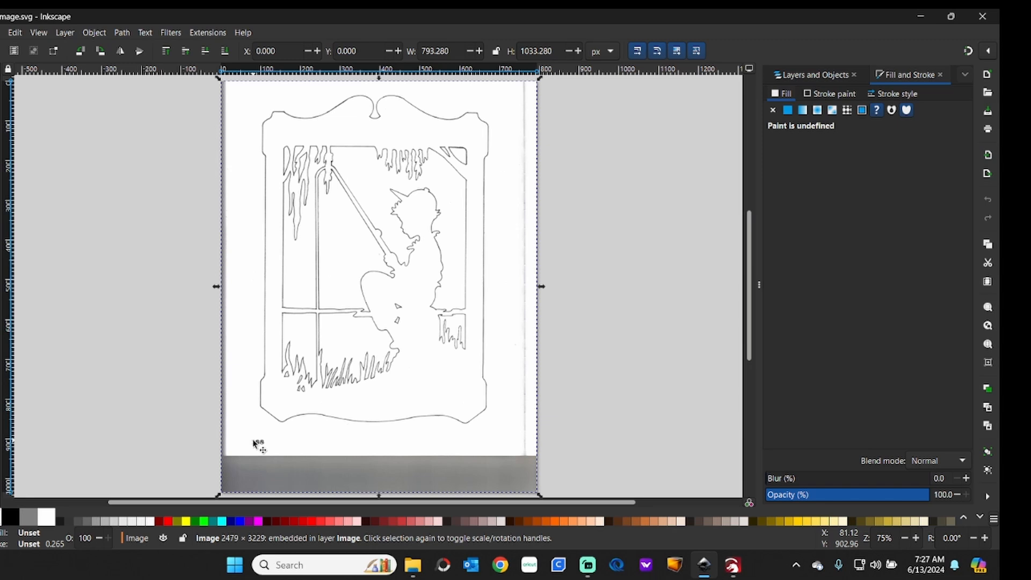
mouse_move(270, 448)
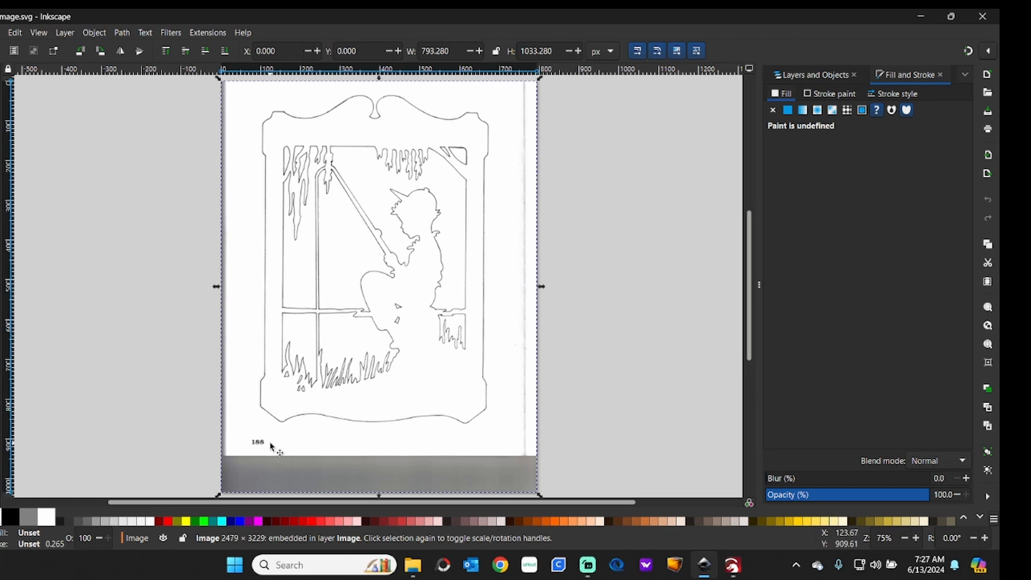
mouse_move(704, 535)
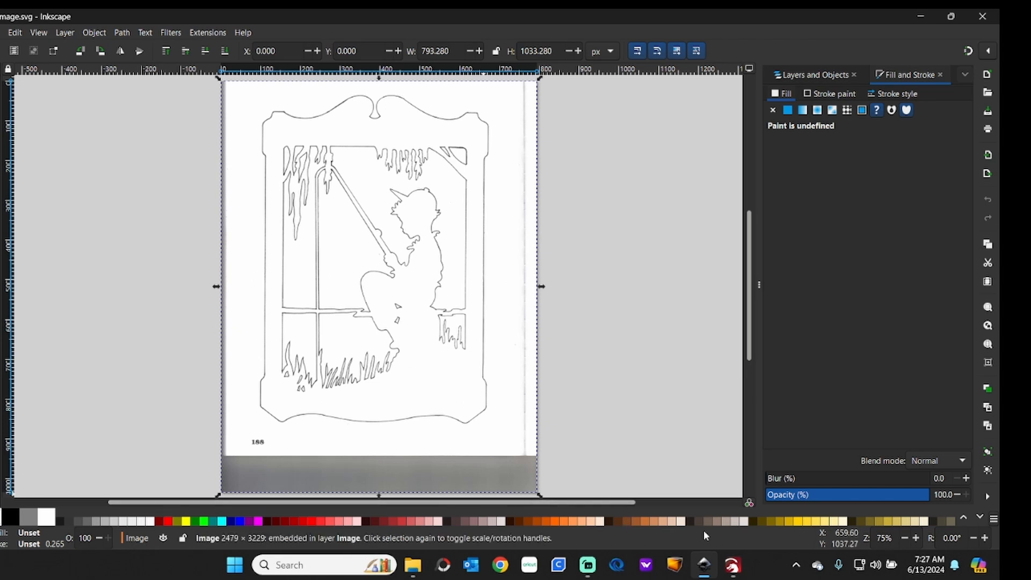
left_click(732, 566)
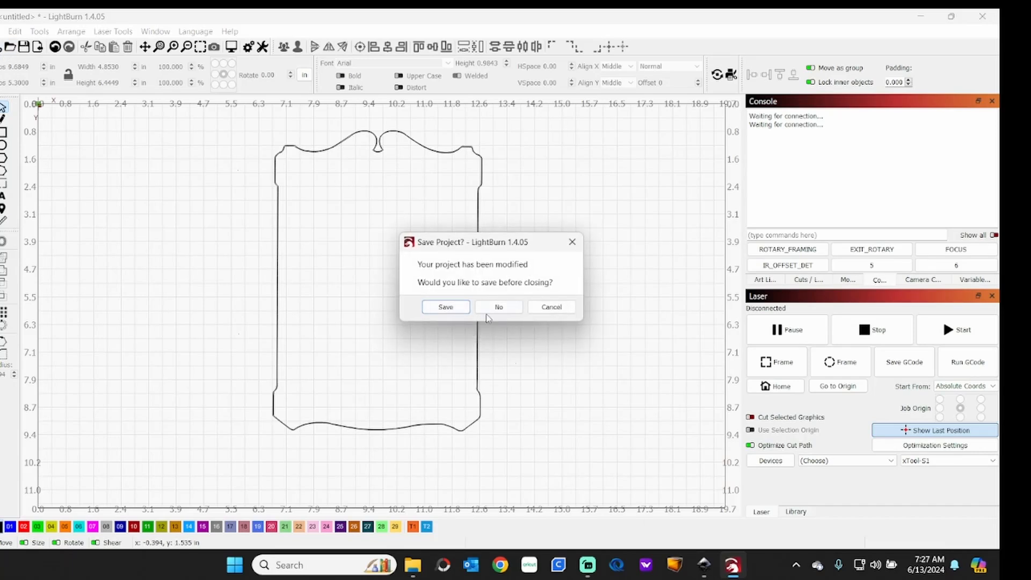
- Discard the old project and import the scanned sign JPG onto a fresh canvas
left_click(497, 306)
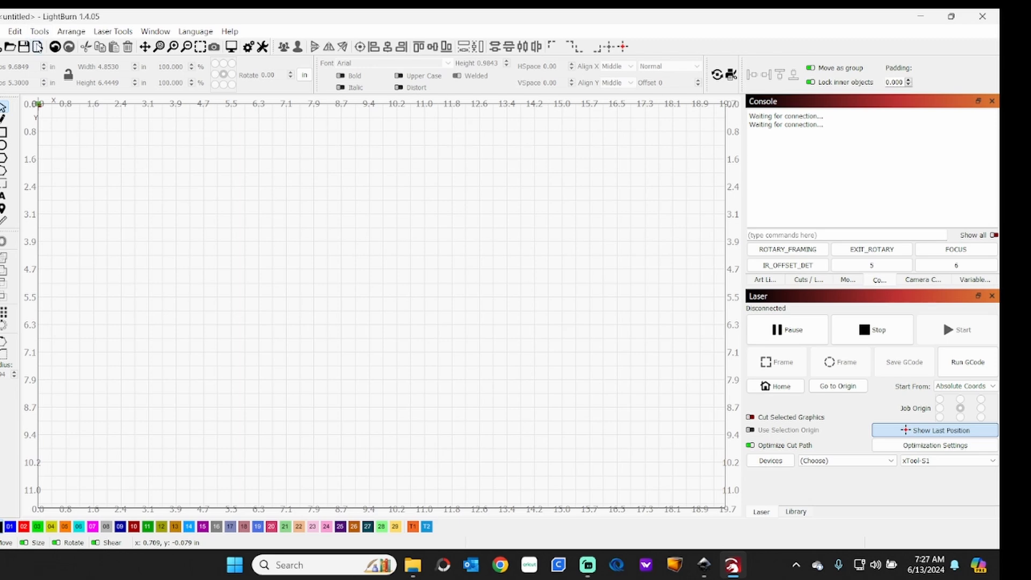
left_click(41, 46)
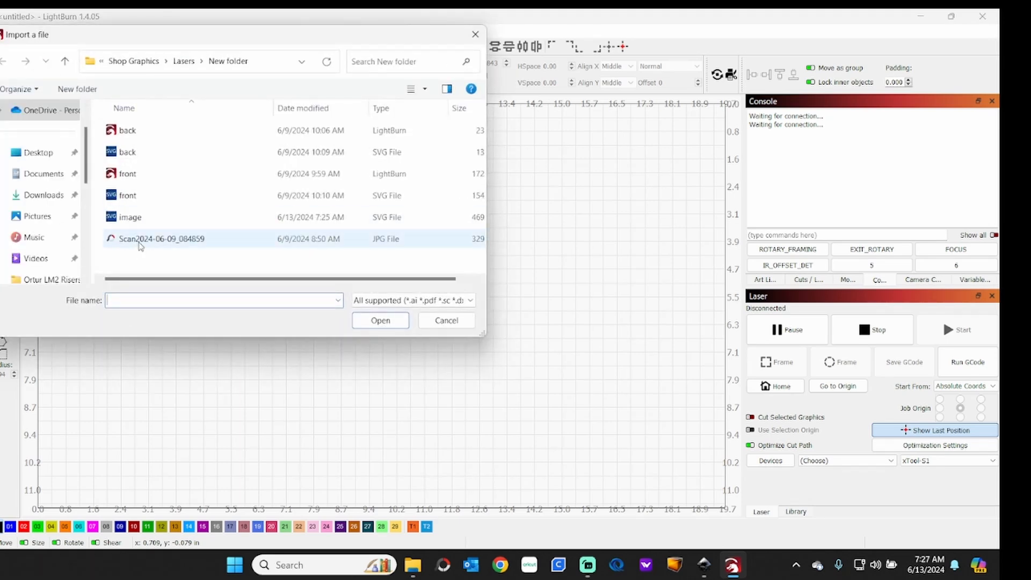
left_click(381, 320)
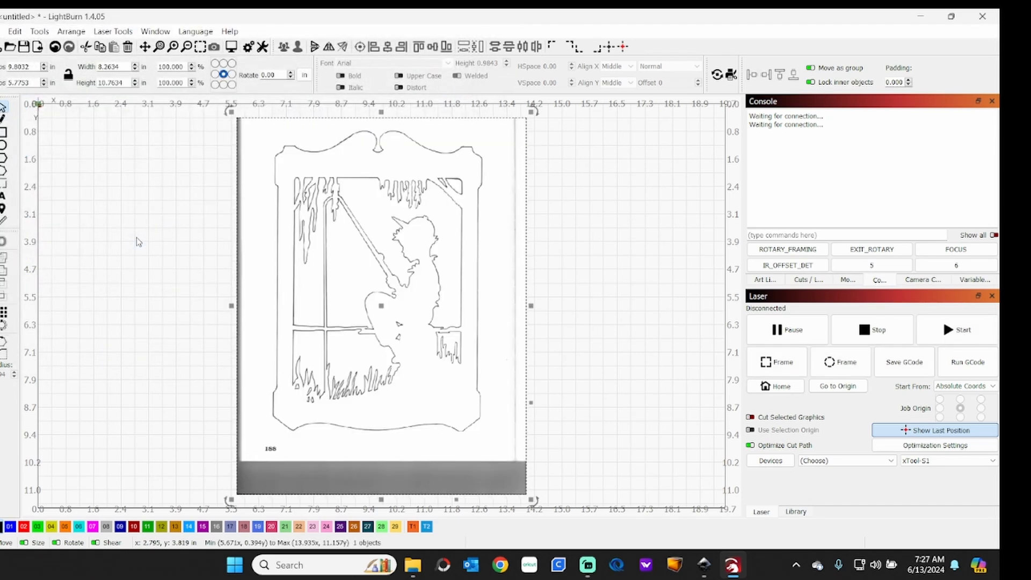
- Trace the re-imported scan into vector outlines with default settings
right_click(318, 267)
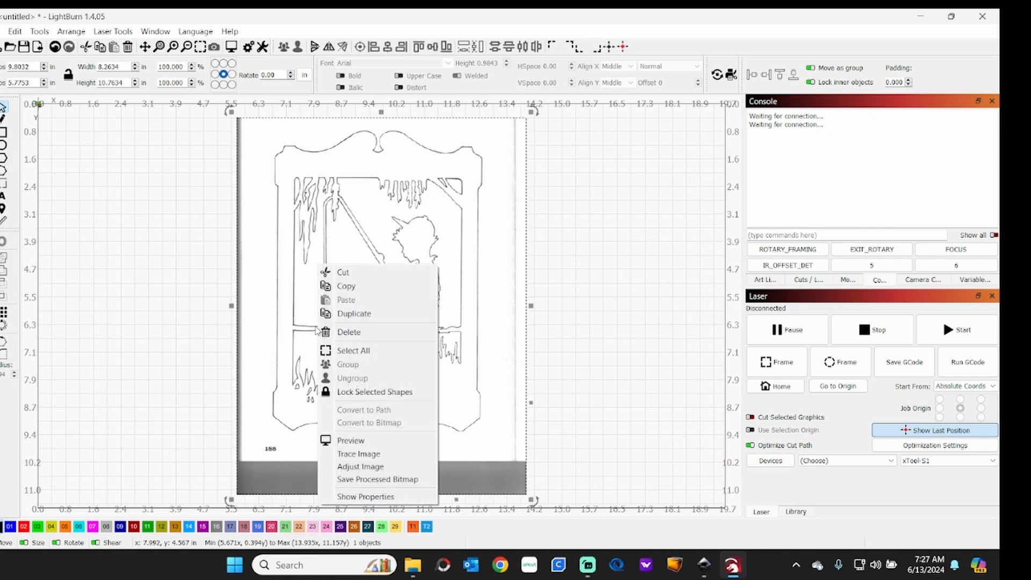
left_click(359, 454)
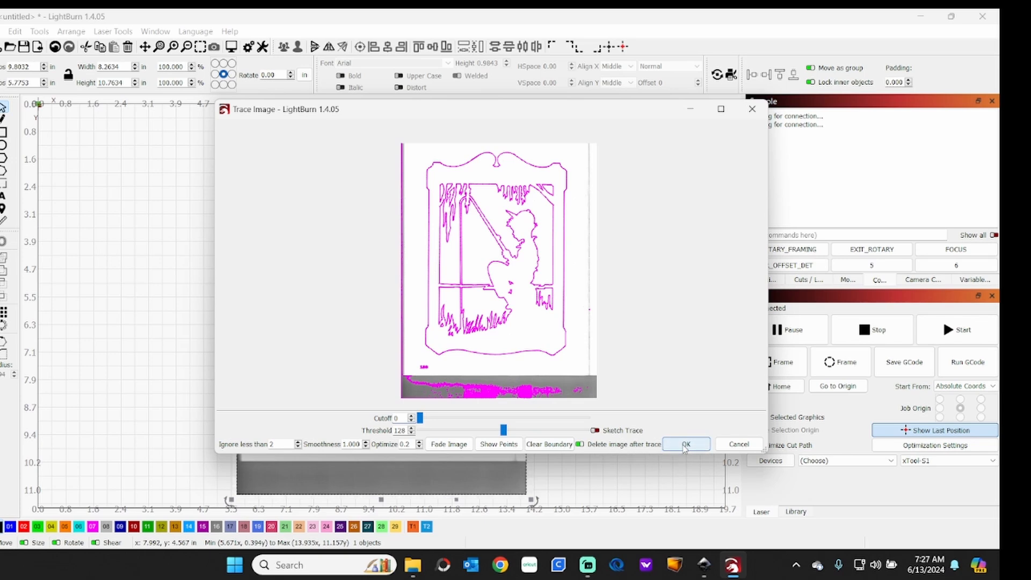
left_click(686, 444)
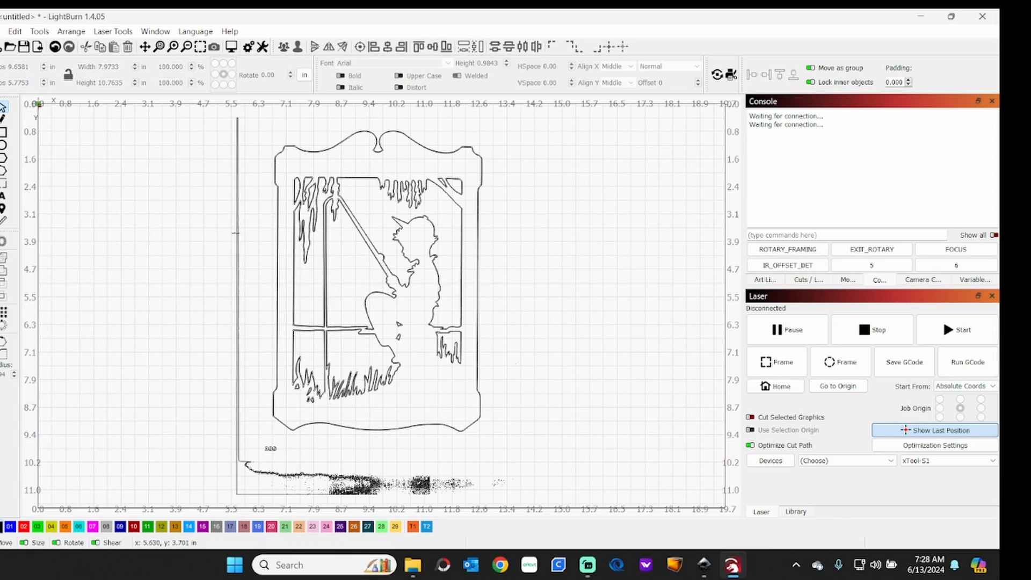
mouse_move(245, 226)
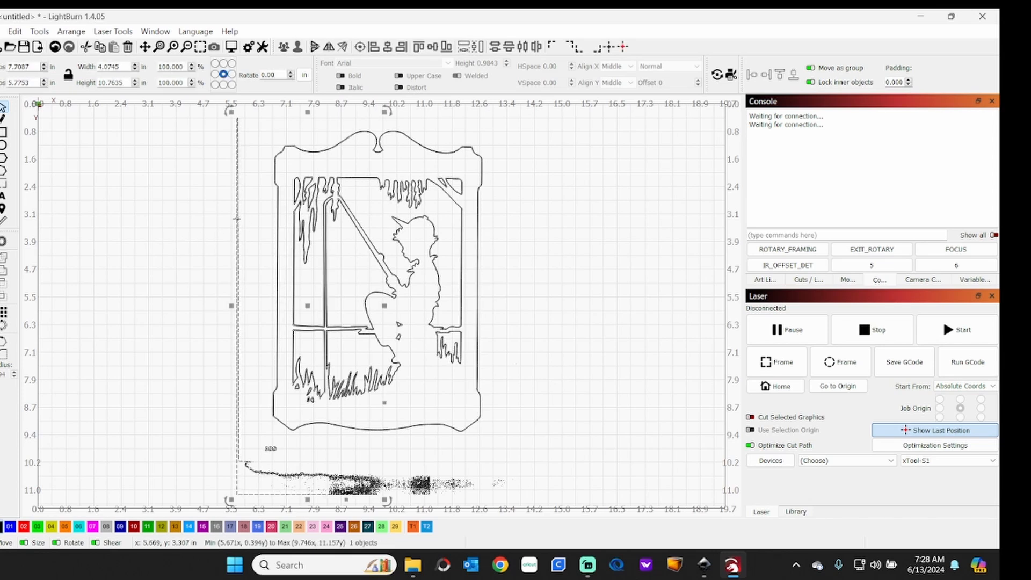
- Delete the stray trace marks and page-edge lines below and beside the sign
left_click(218, 374)
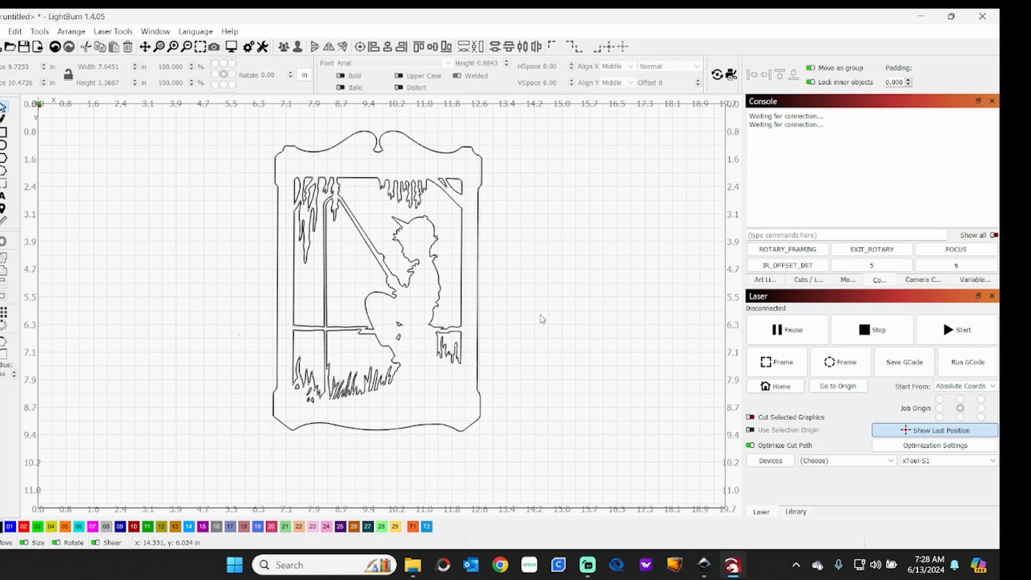
mouse_move(551, 125)
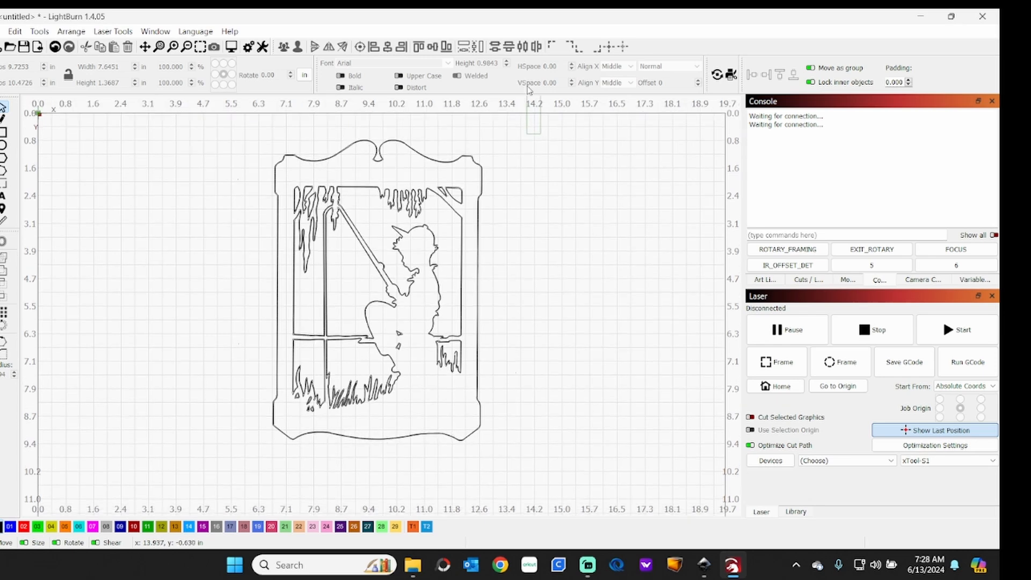
scroll("up", 3)
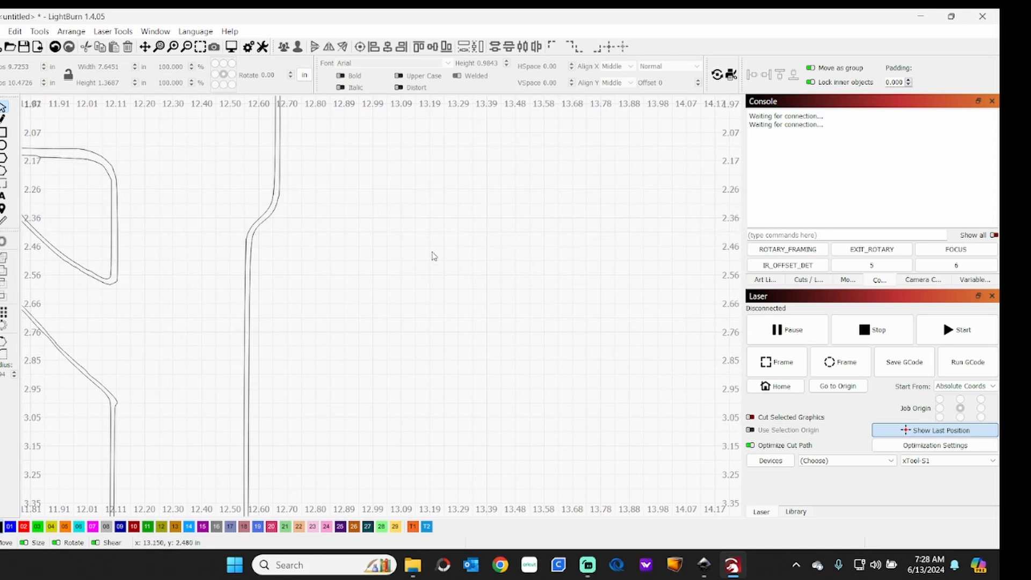
mouse_move(238, 260)
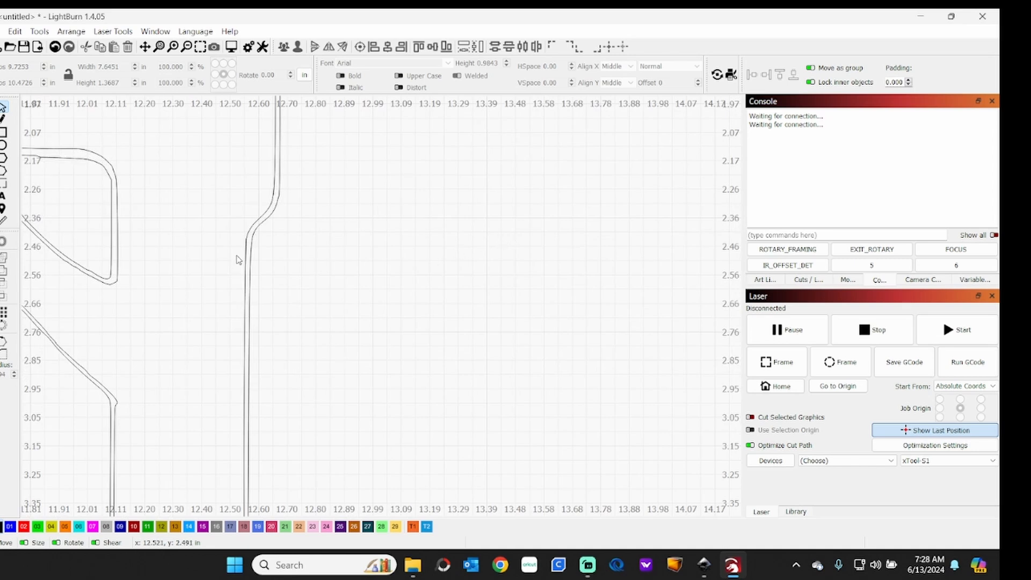
mouse_move(242, 253)
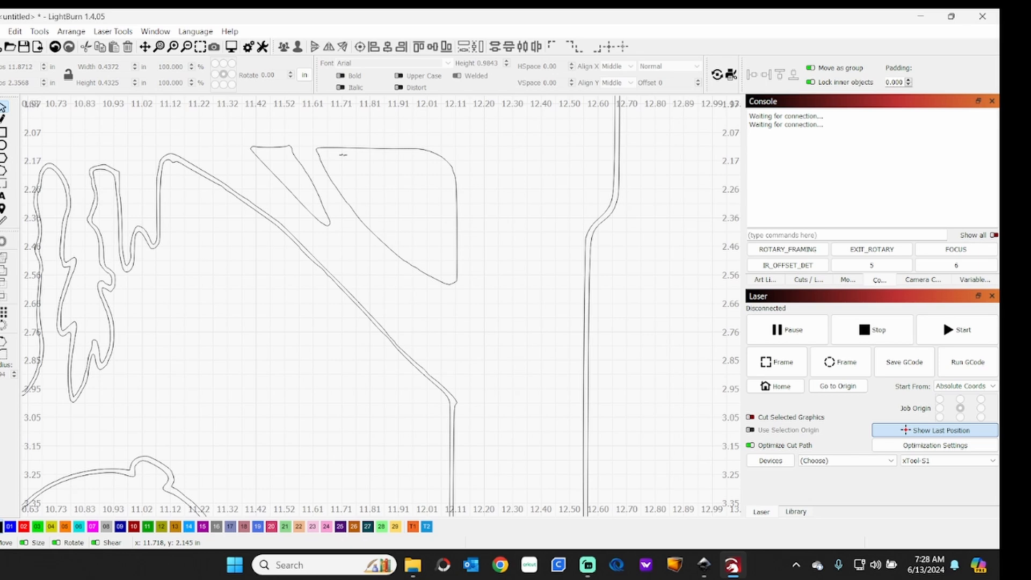
mouse_move(345, 160)
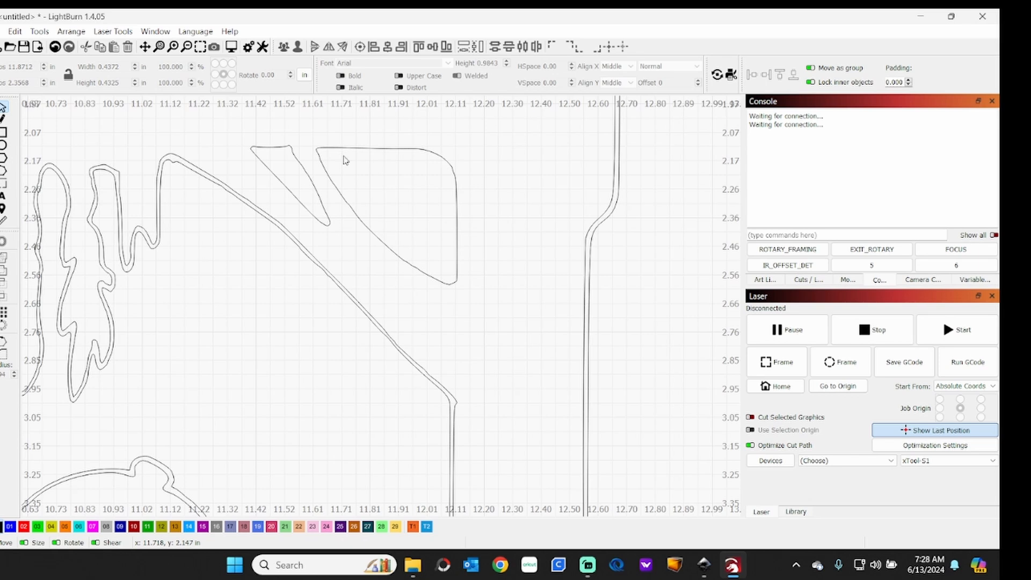
mouse_move(63, 140)
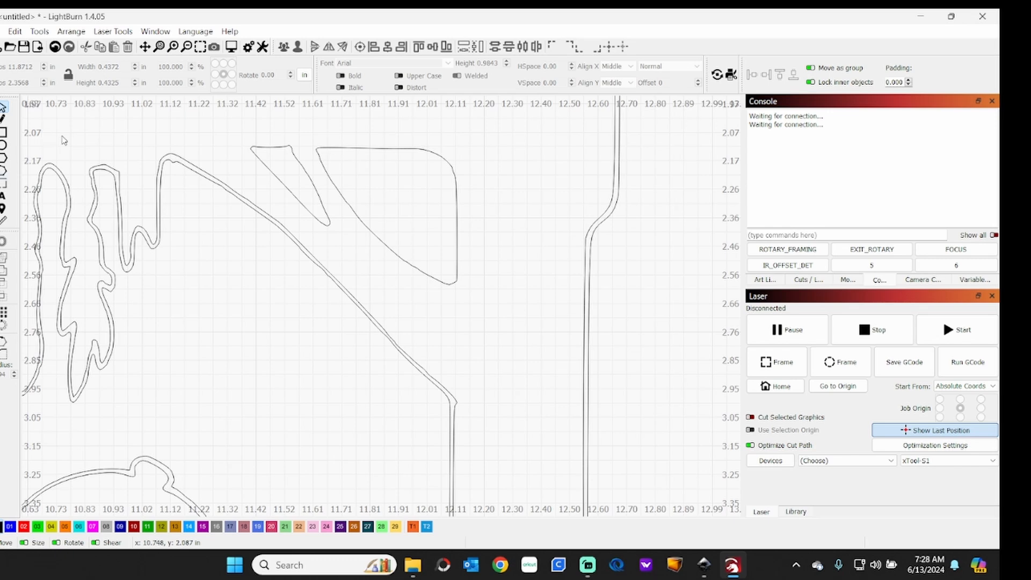
- Delete the inner duplicate line of an icicle shape and return to full view
scroll("left", 3)
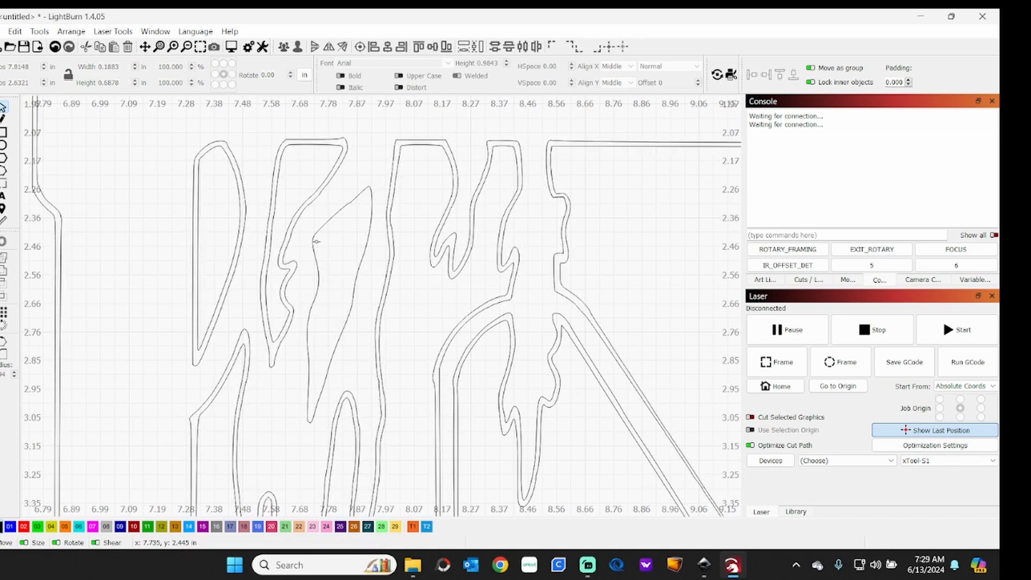
mouse_move(236, 245)
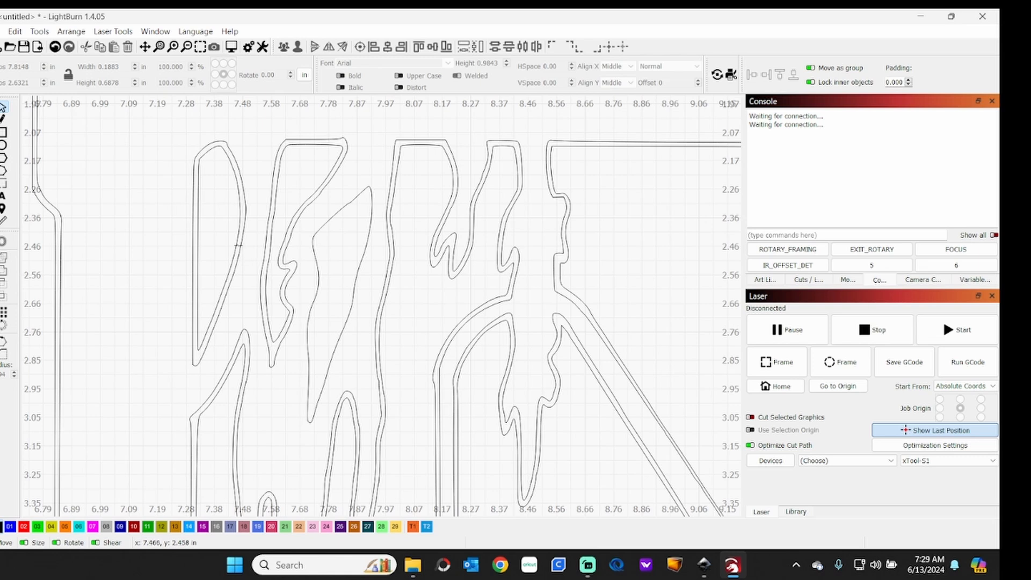
left_click(217, 247)
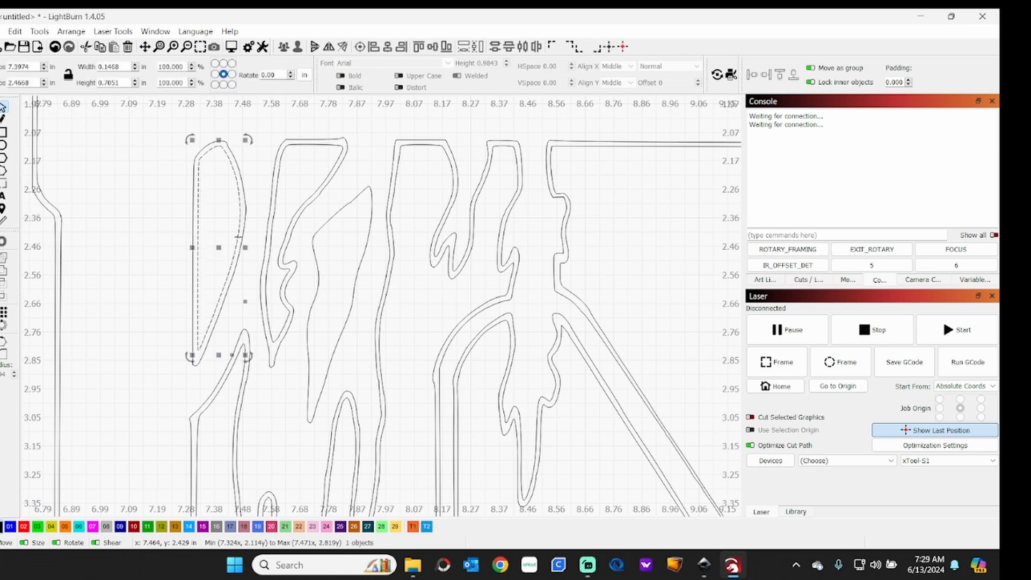
left_click(34, 259)
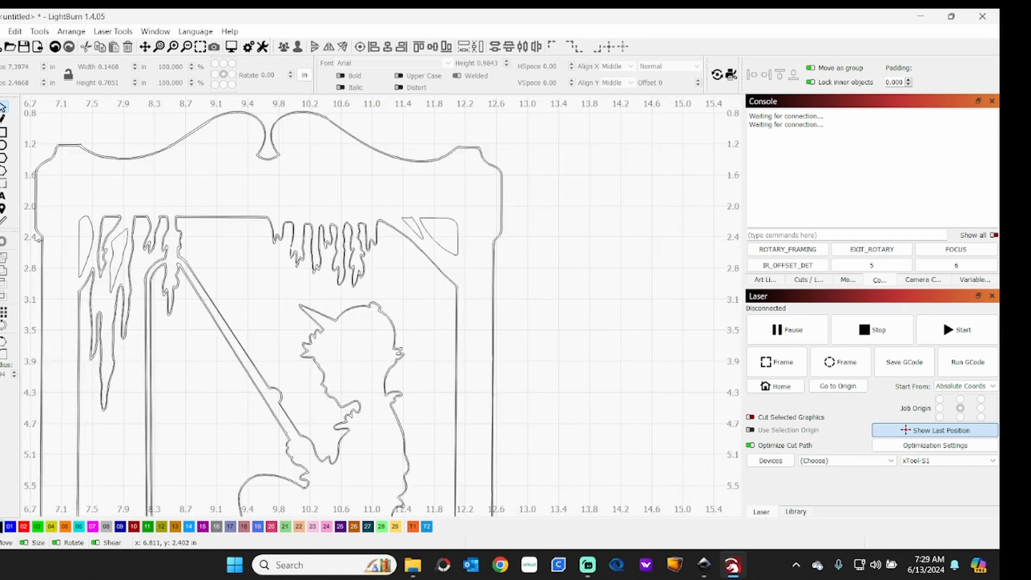
left_click(263, 296)
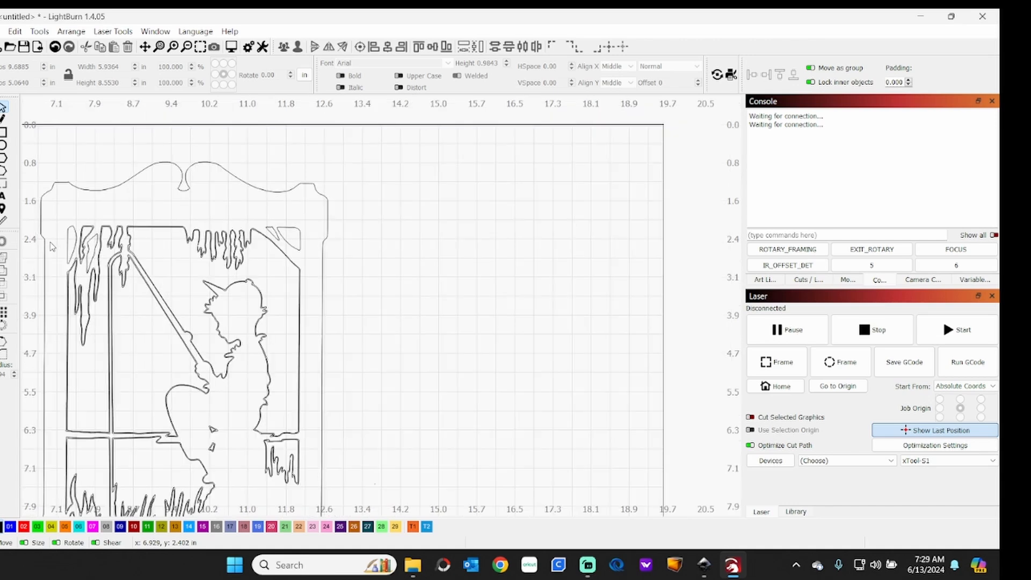
scroll("left", 3)
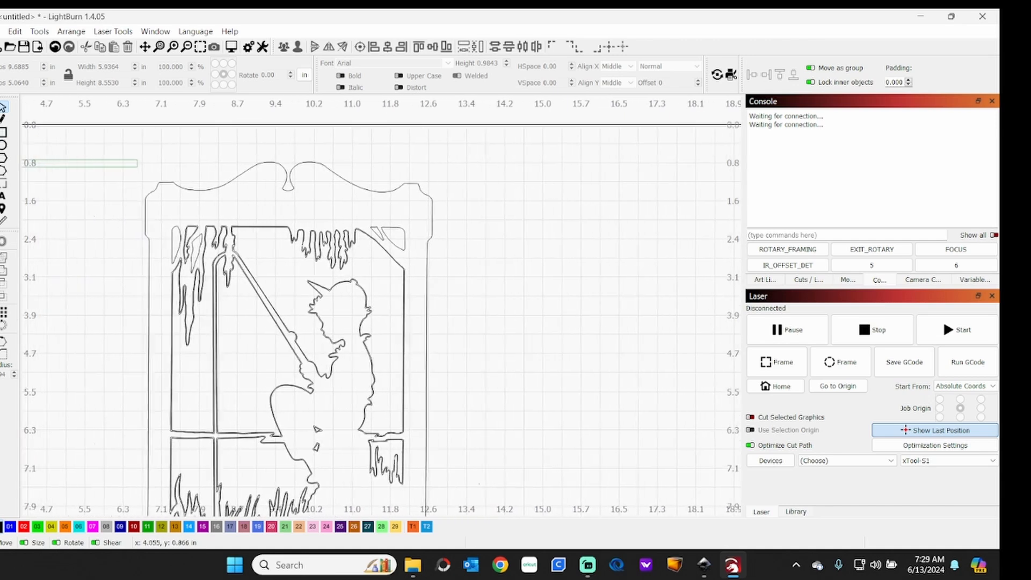